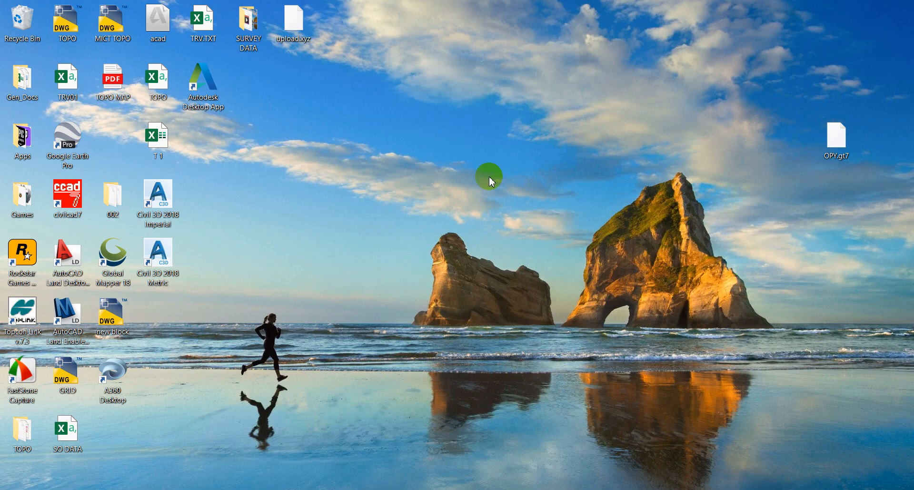
Step: Refresh the desktop and launch Global Mapper 18
right_click(490, 178)
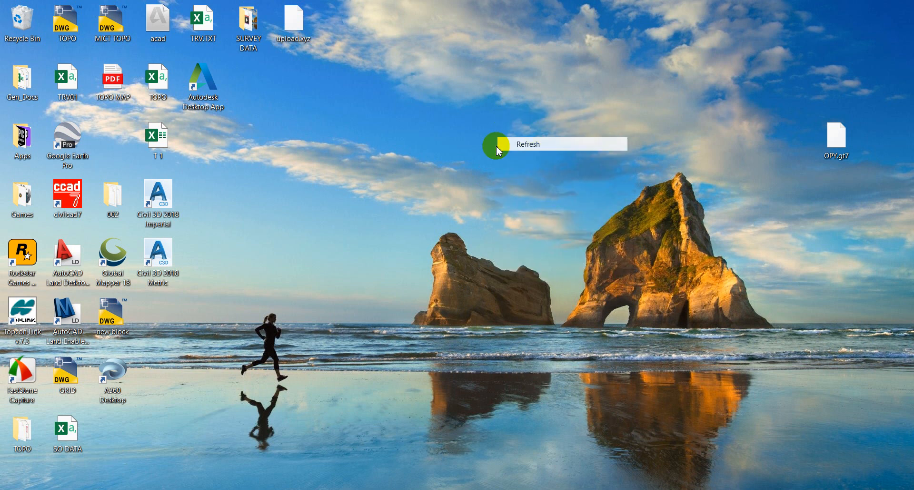
left_click(527, 144)
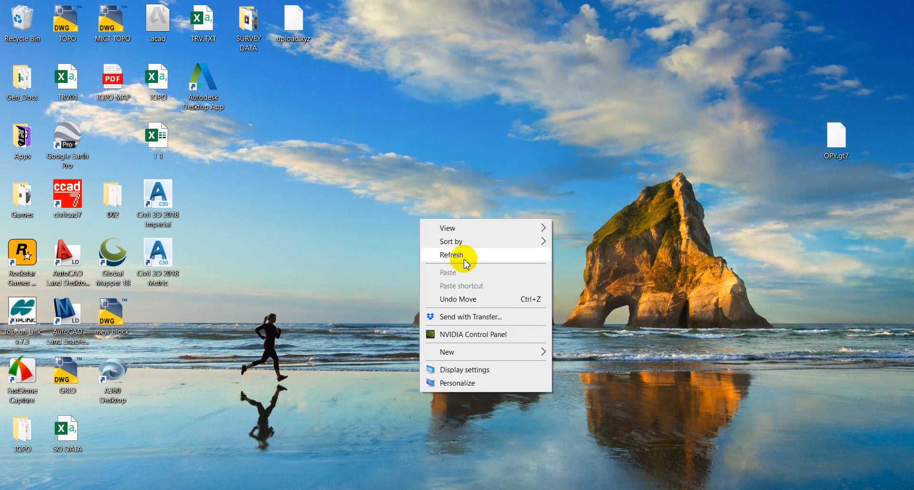
left_click(453, 254)
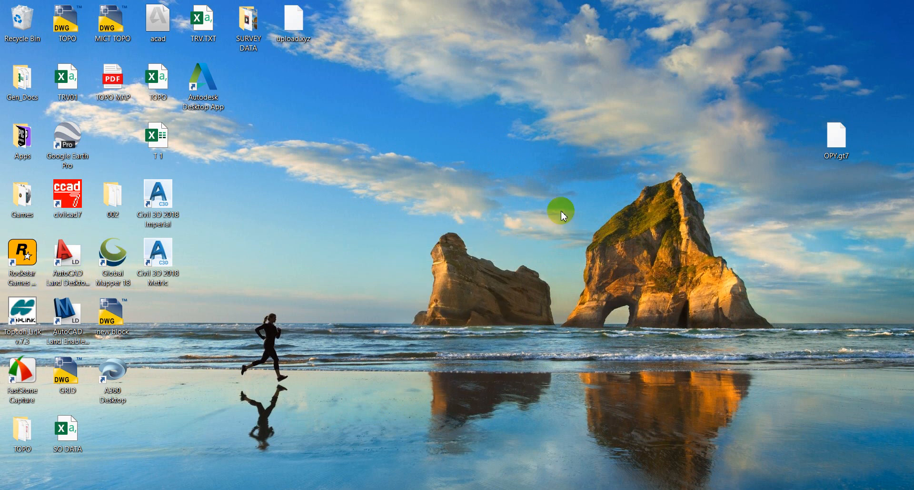
double_click(111, 253)
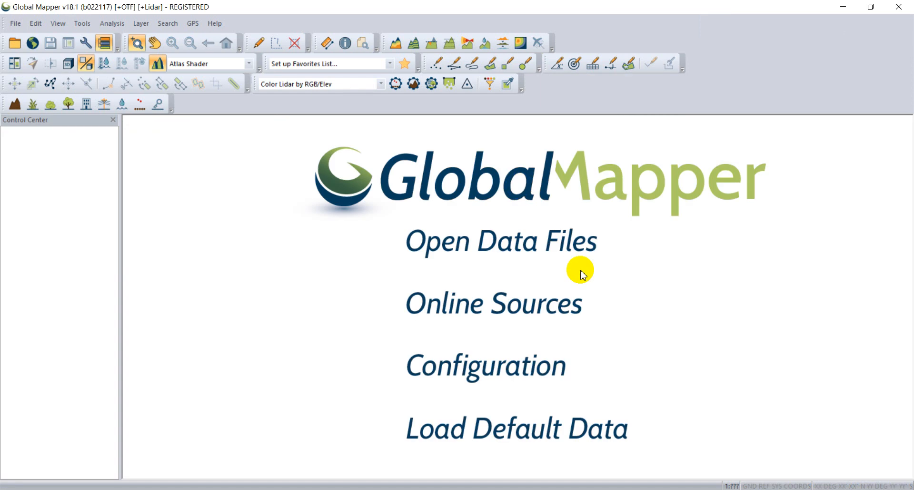
mouse_move(477, 255)
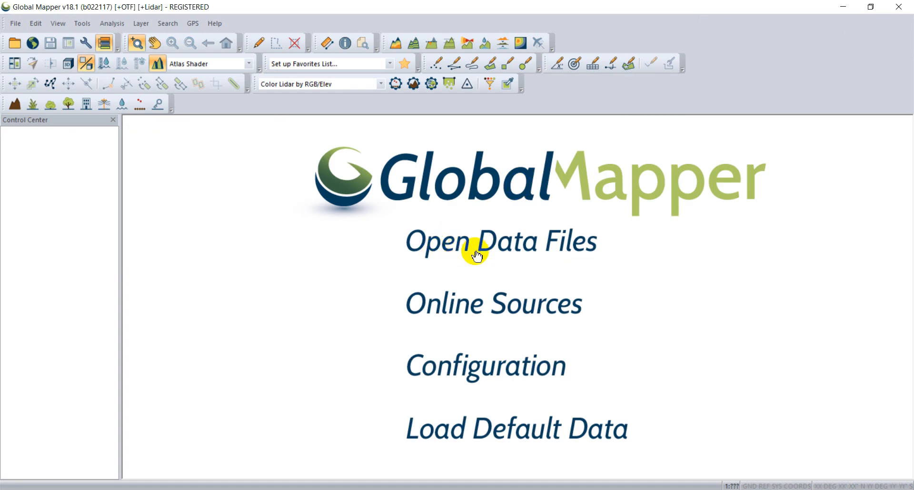
Step: Load the TOPO.csv spreadsheet from the Desktop via Open Data Files
left_click(477, 241)
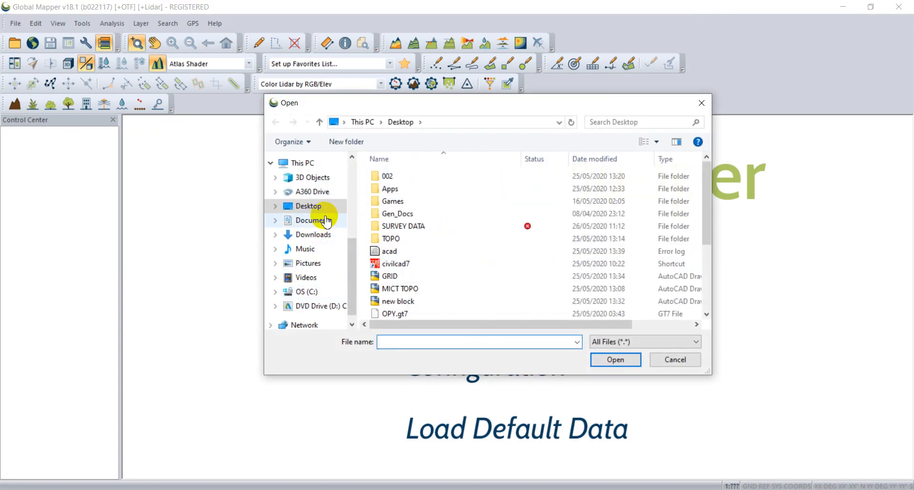
scroll("down", 3)
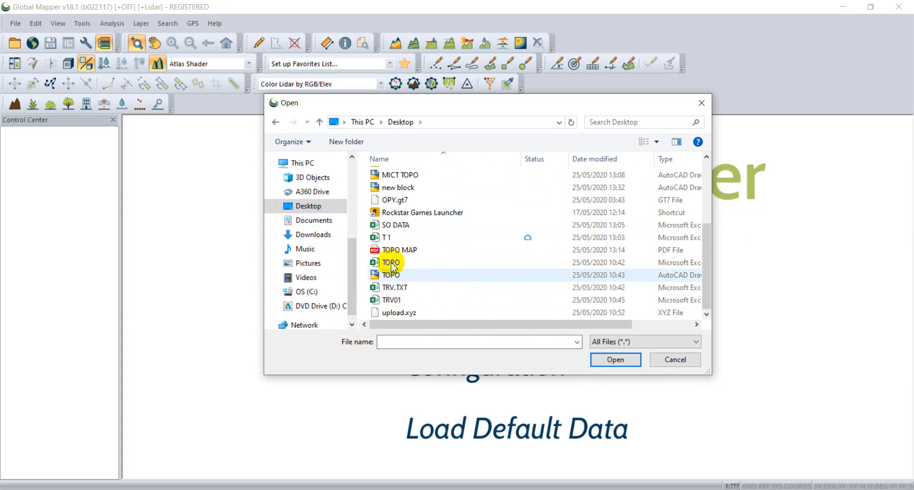
mouse_move(406, 293)
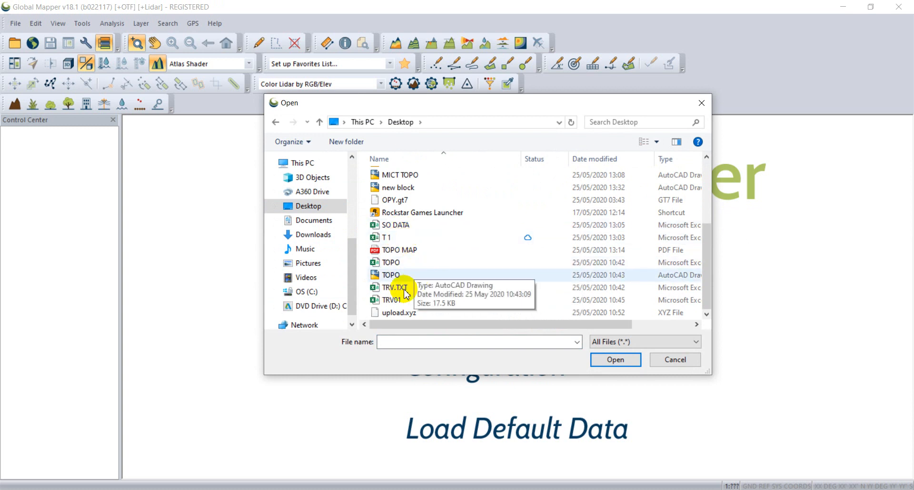
left_click(391, 261)
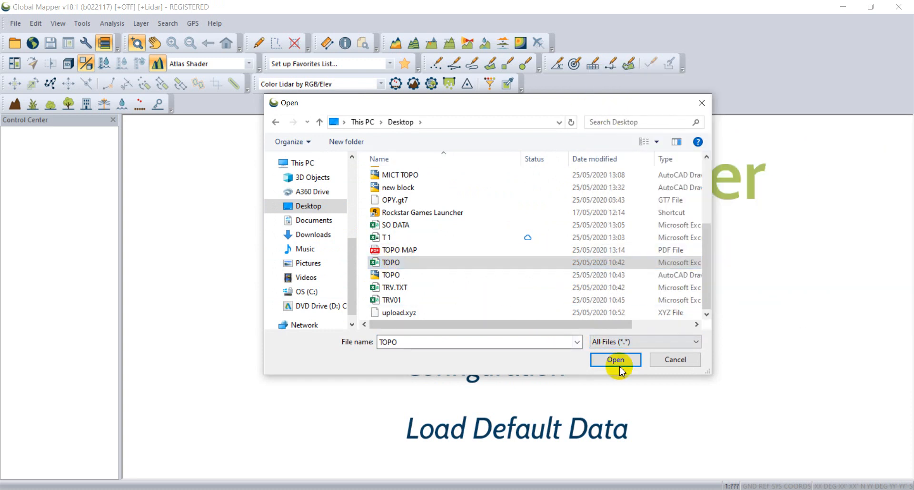
left_click(616, 359)
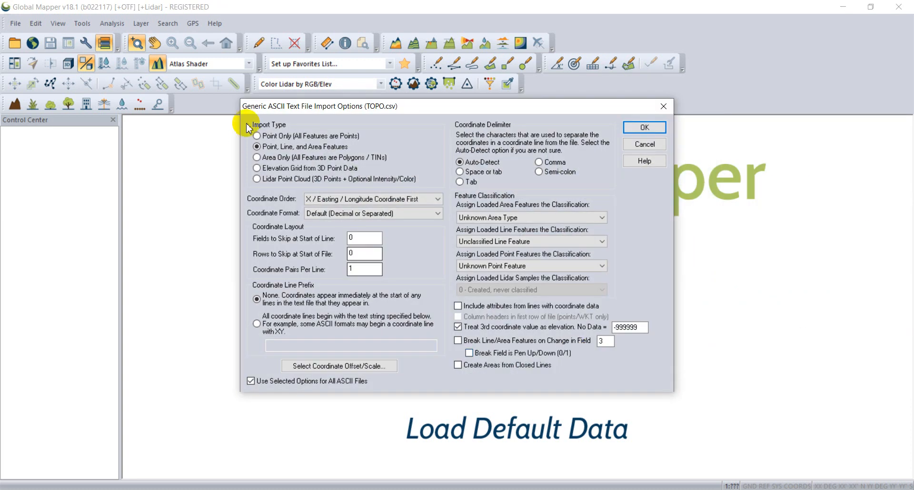
Step: Import as Point Only, Y/Northing coordinate first, 1 field to skip, and accept
left_click(257, 136)
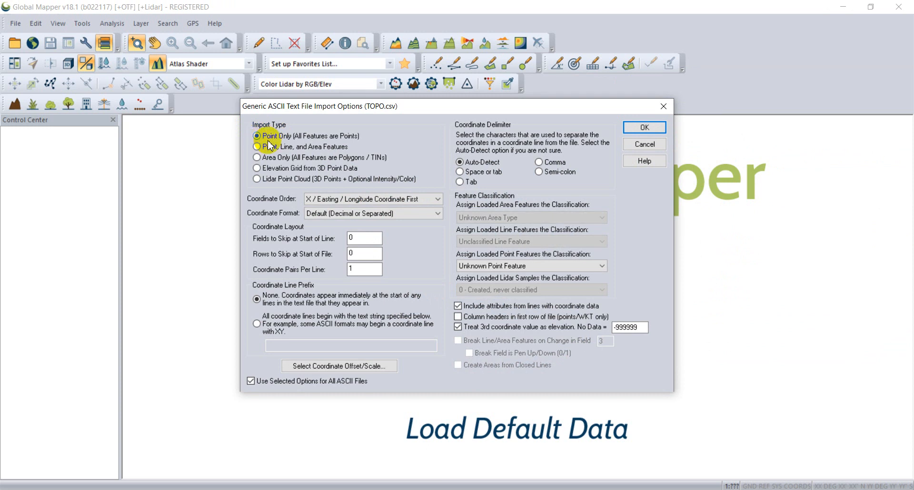
left_click(438, 198)
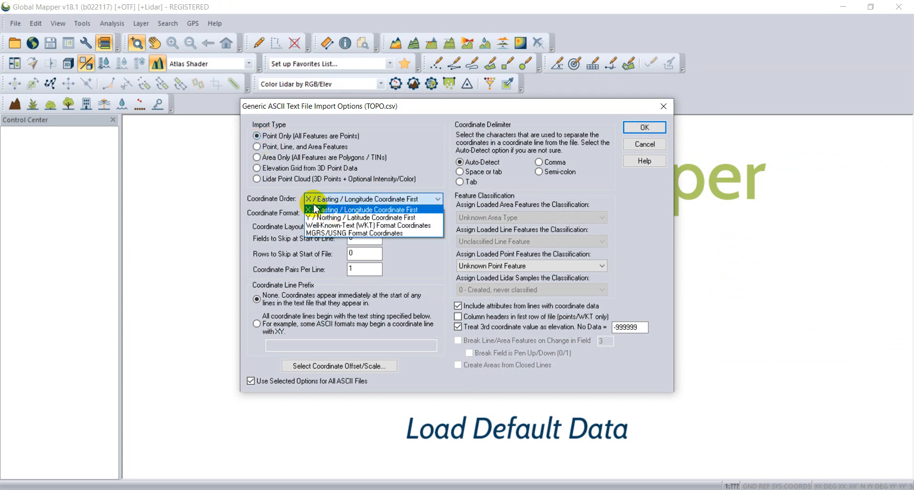
mouse_move(344, 218)
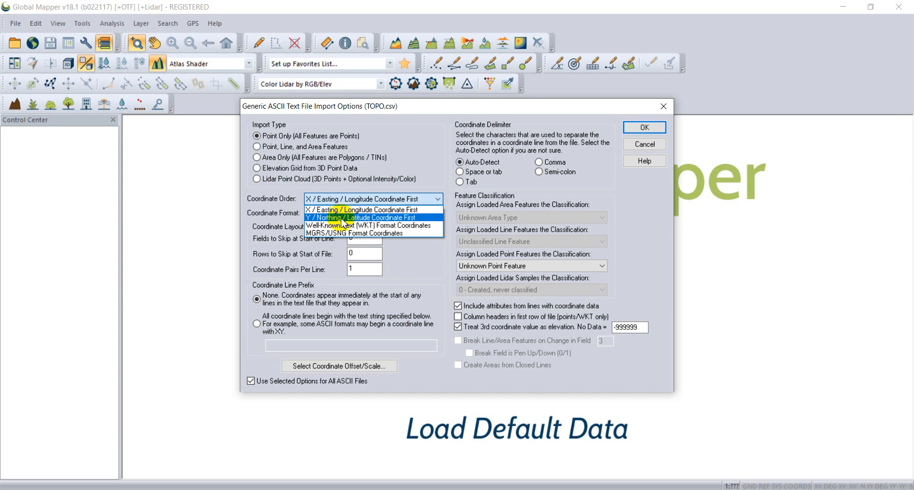
left_click(359, 217)
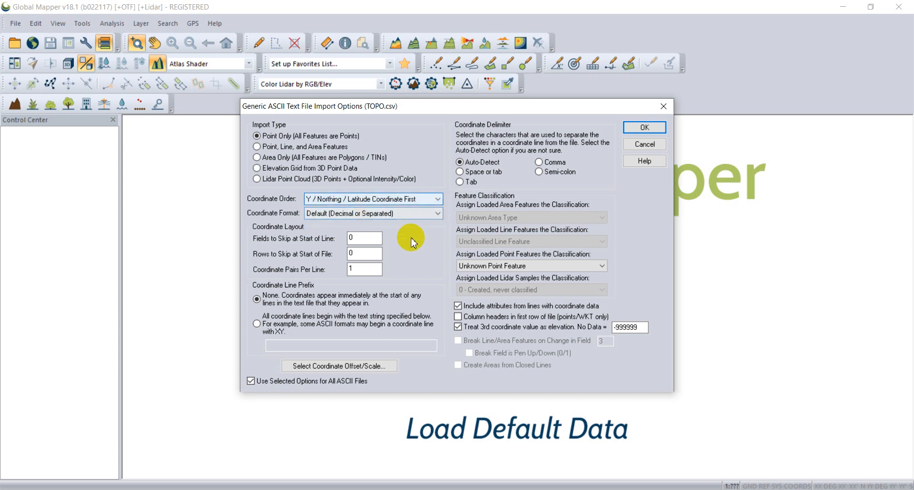
left_click(363, 237)
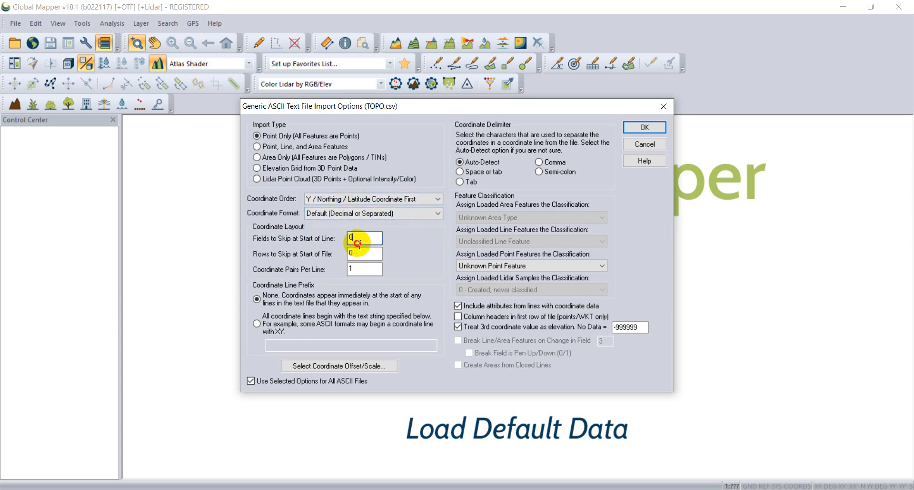
type("1")
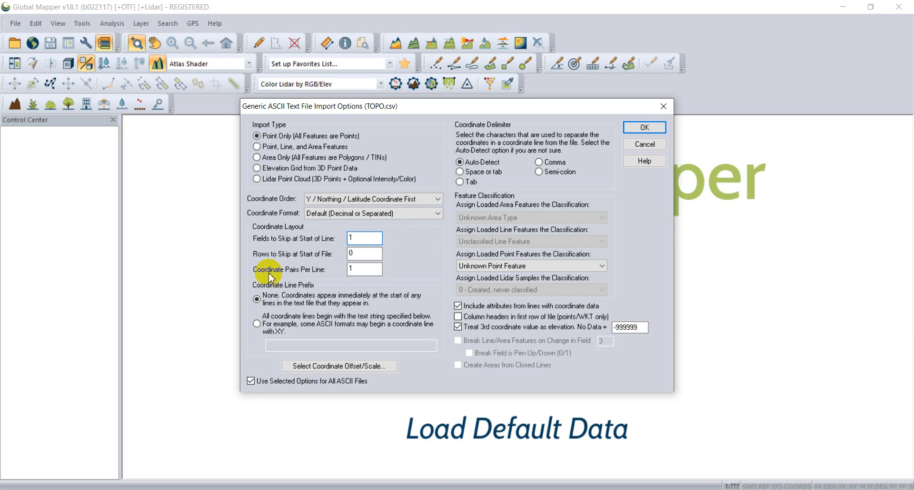
left_click(364, 238)
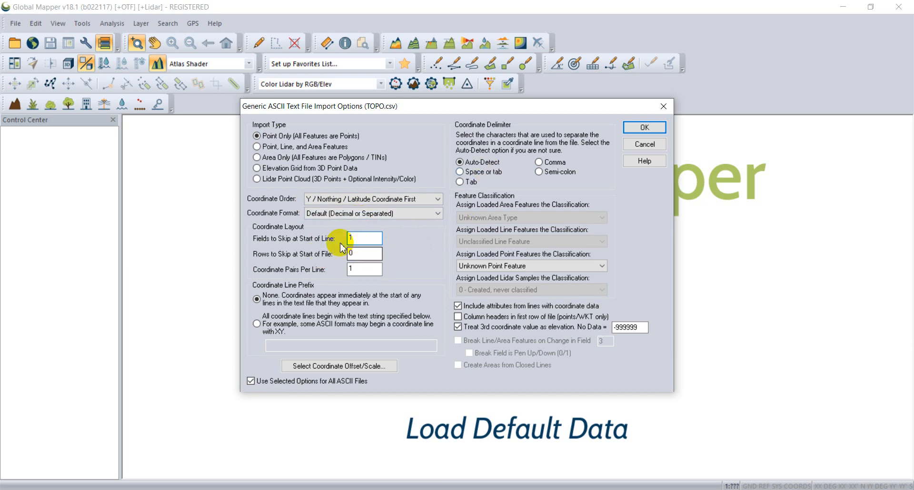
mouse_move(359, 231)
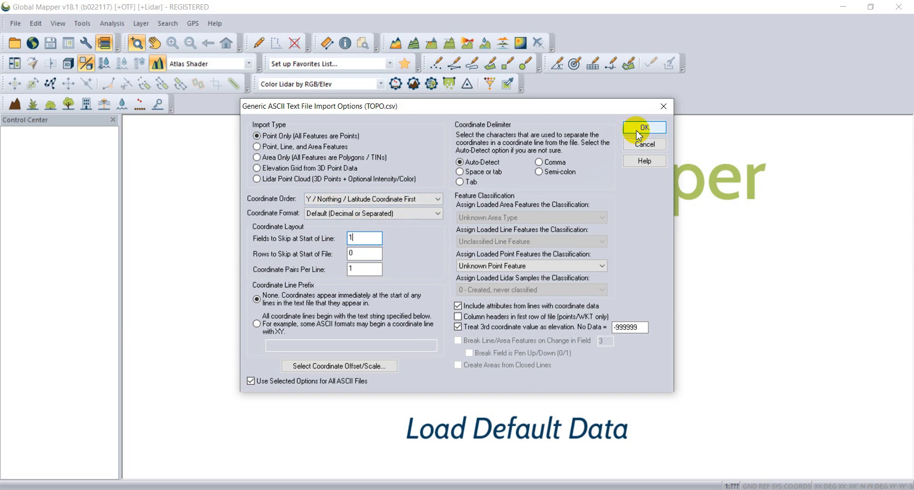
left_click(645, 126)
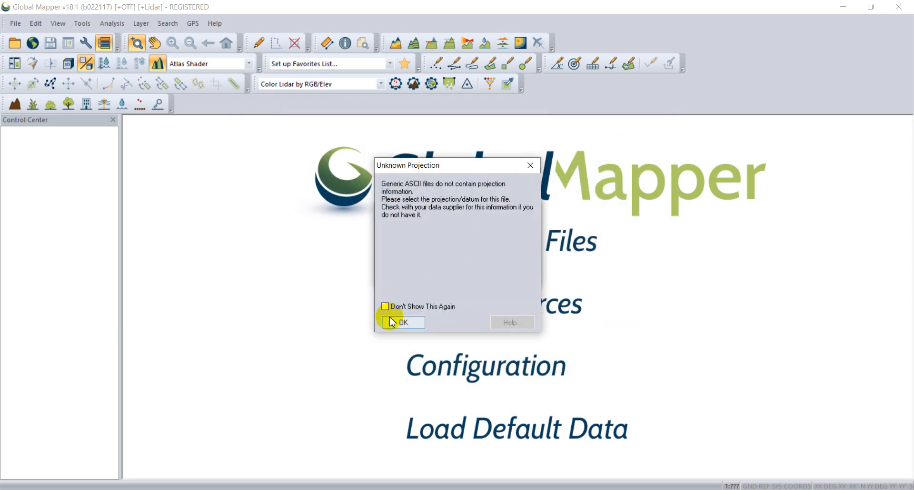
Step: Dismiss the projection notice and try projections, landing on Geographic (Latitude/Longitude)
left_click(403, 322)
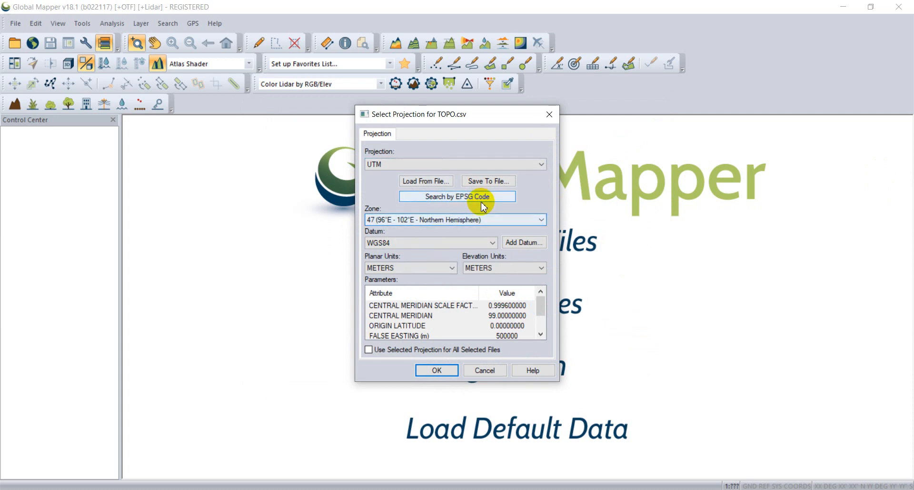
mouse_move(438, 157)
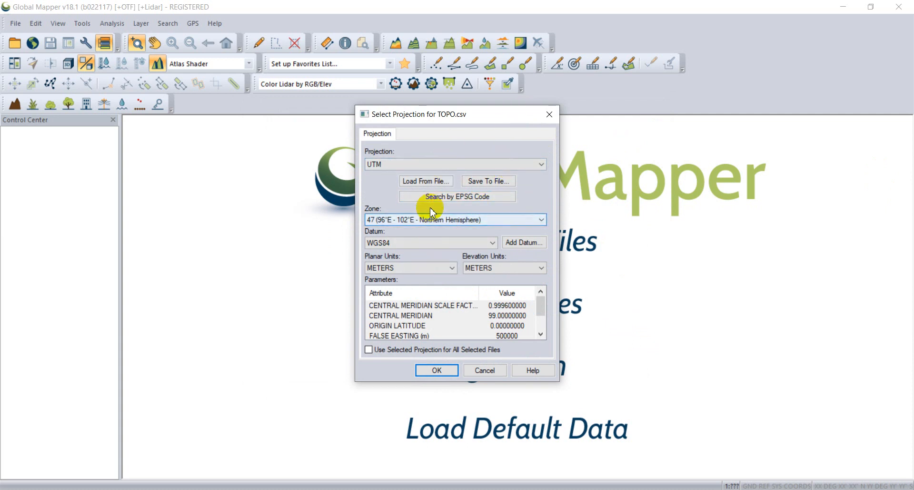
mouse_move(537, 307)
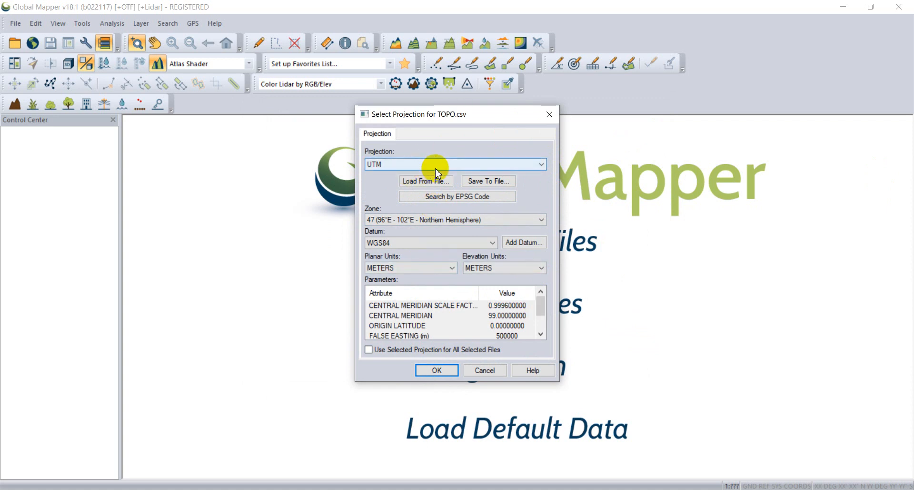
left_click(540, 164)
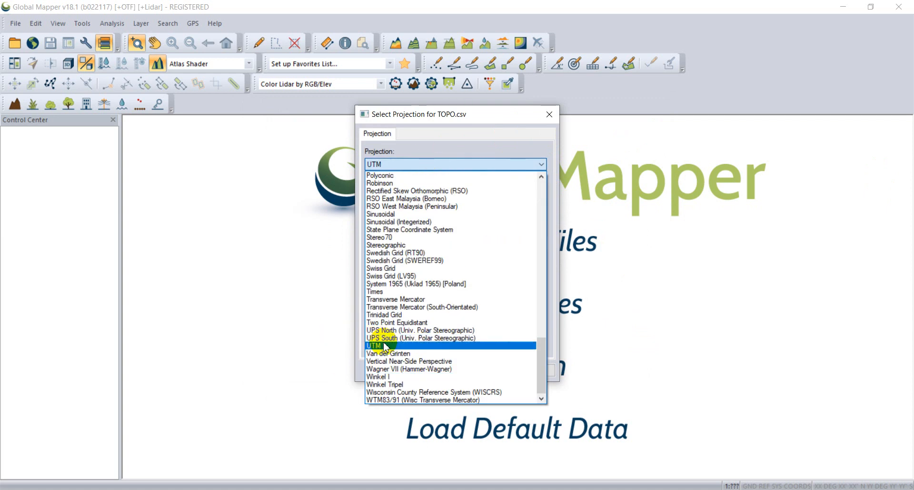
left_click(375, 345)
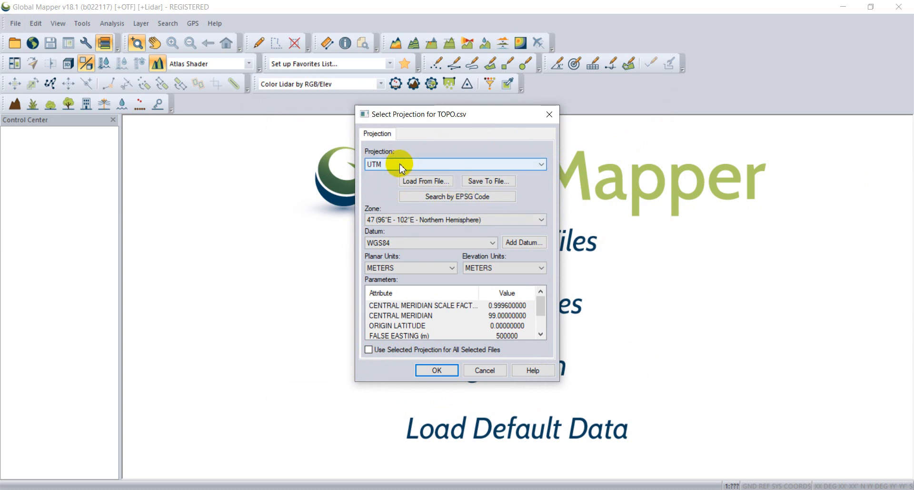
left_click(539, 164)
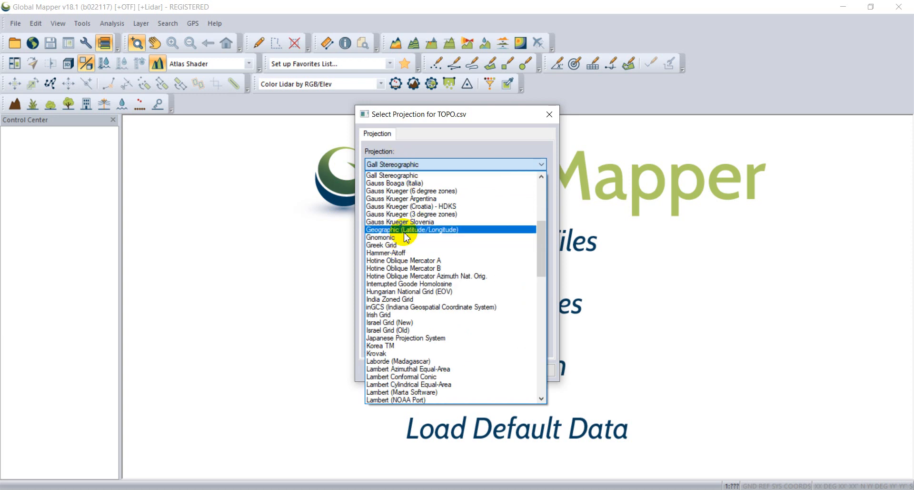
left_click(412, 228)
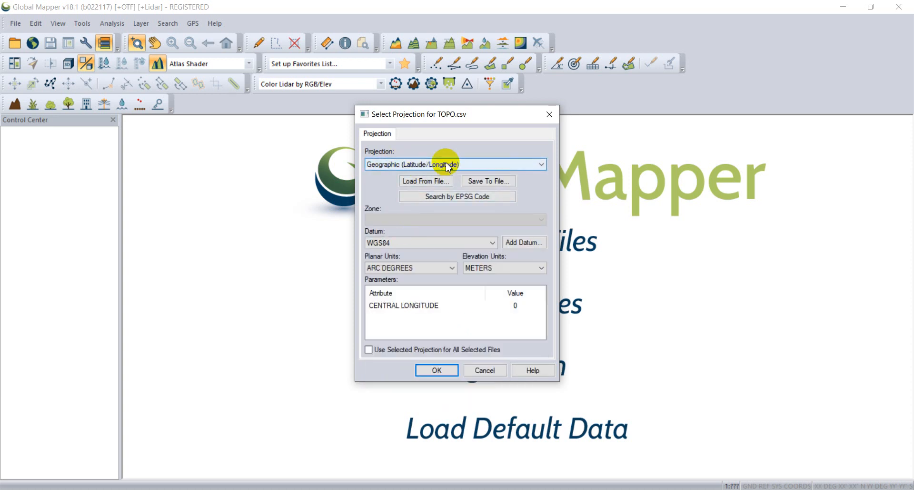
mouse_move(456, 173)
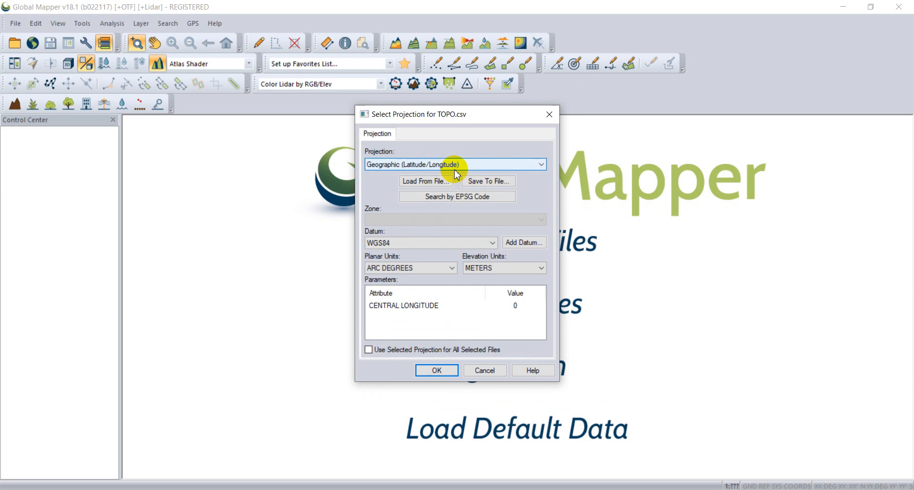
mouse_move(395, 256)
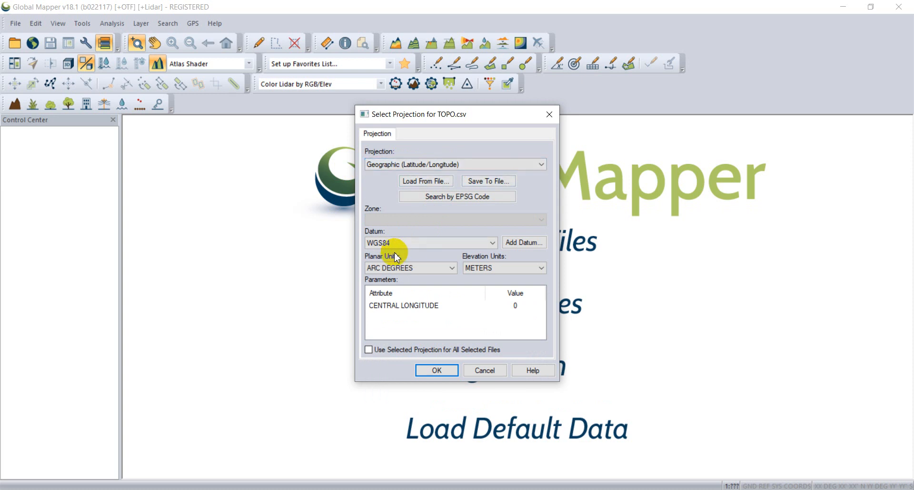
Step: Settle on UTM as the projection and bring up the zone list
left_click(539, 163)
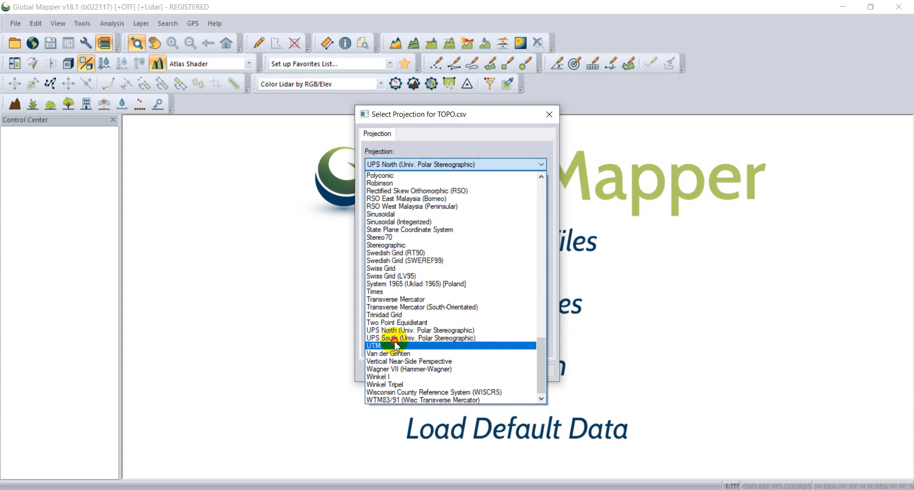
left_click(420, 337)
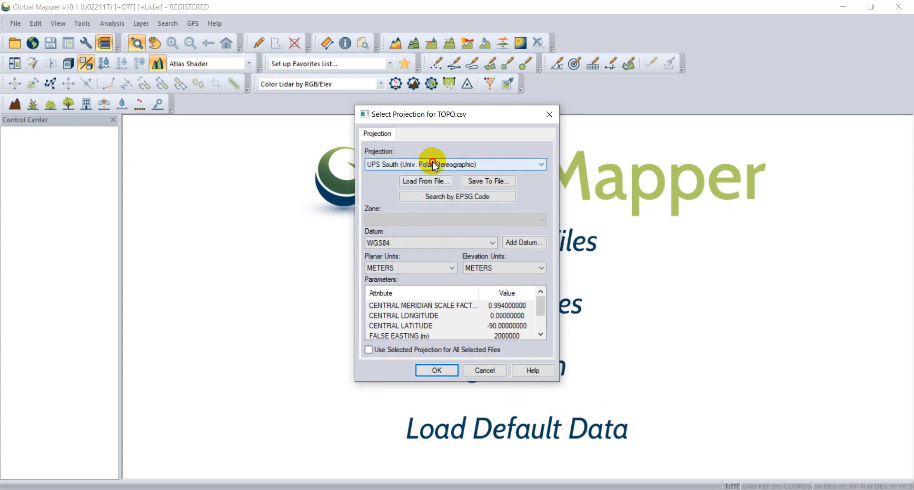
left_click(539, 164)
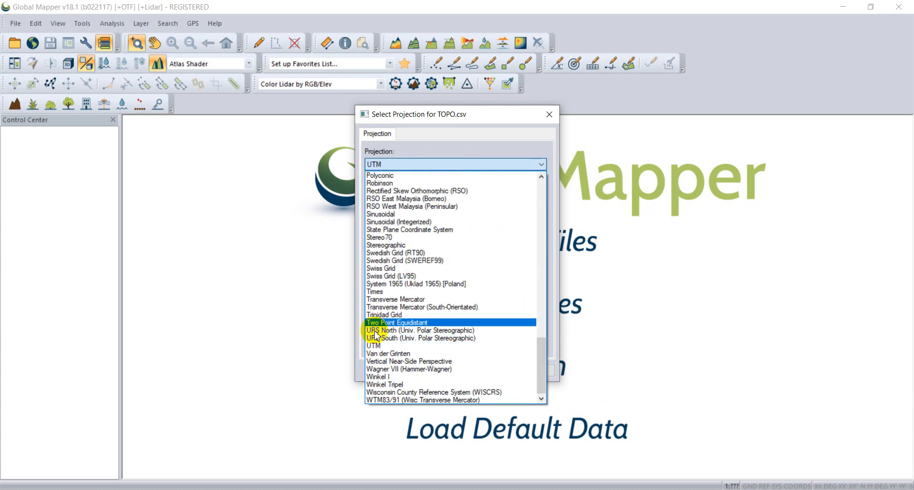
left_click(373, 345)
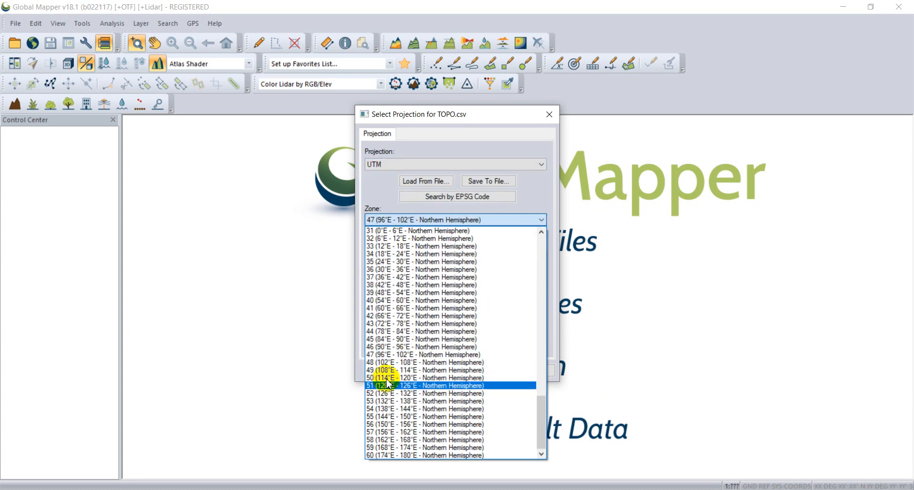
Step: Assign zone 47 North, WGS84 datum in meters, loading the 44 points
left_click(426, 353)
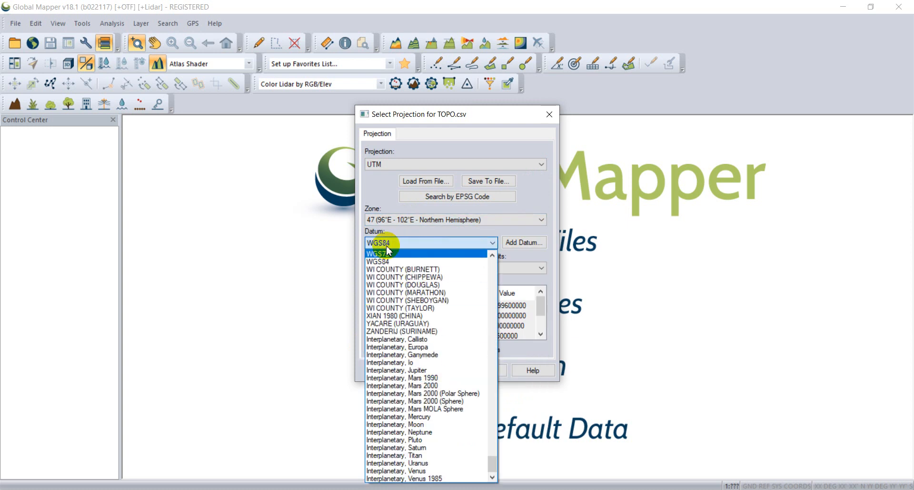
left_click(388, 252)
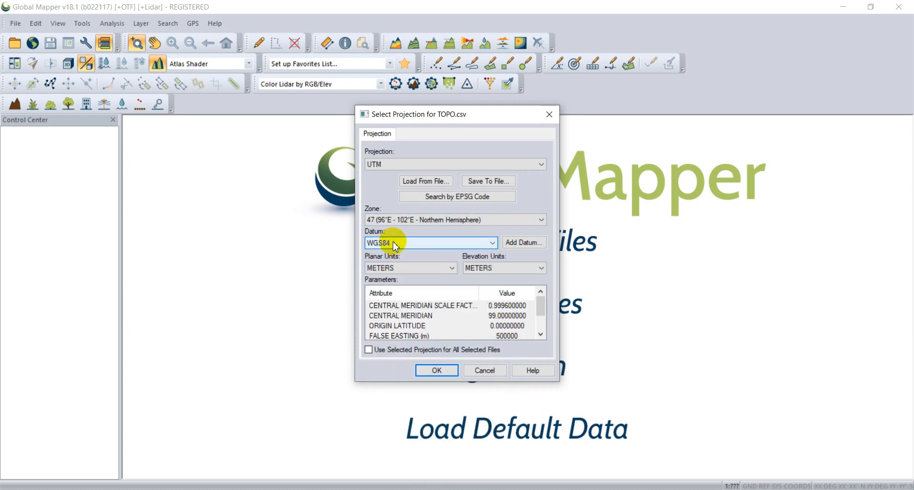
mouse_move(399, 267)
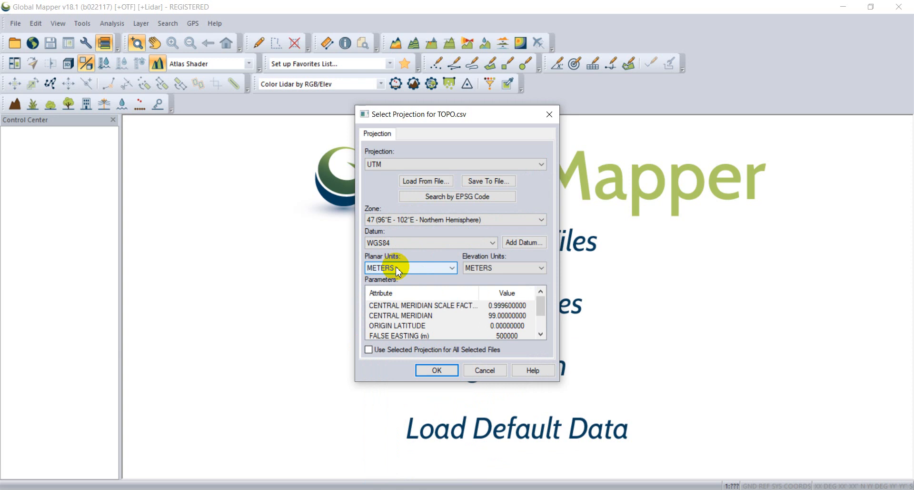
mouse_move(439, 292)
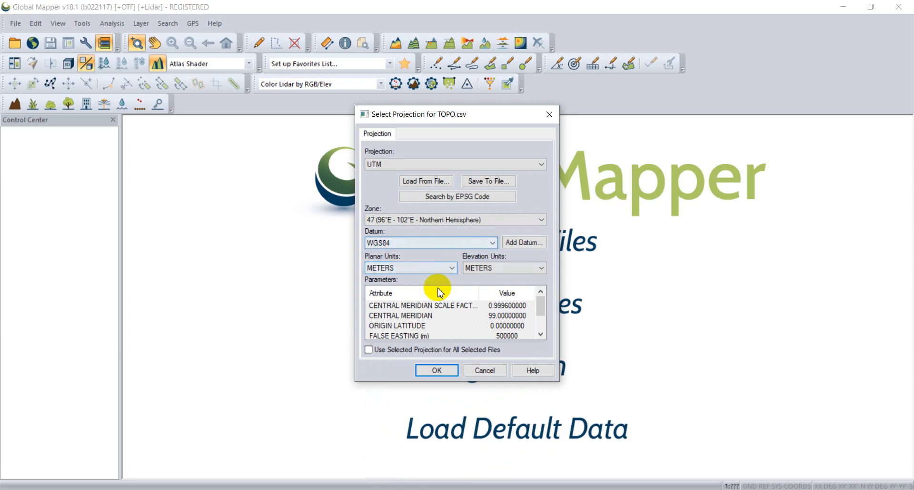
left_click(436, 370)
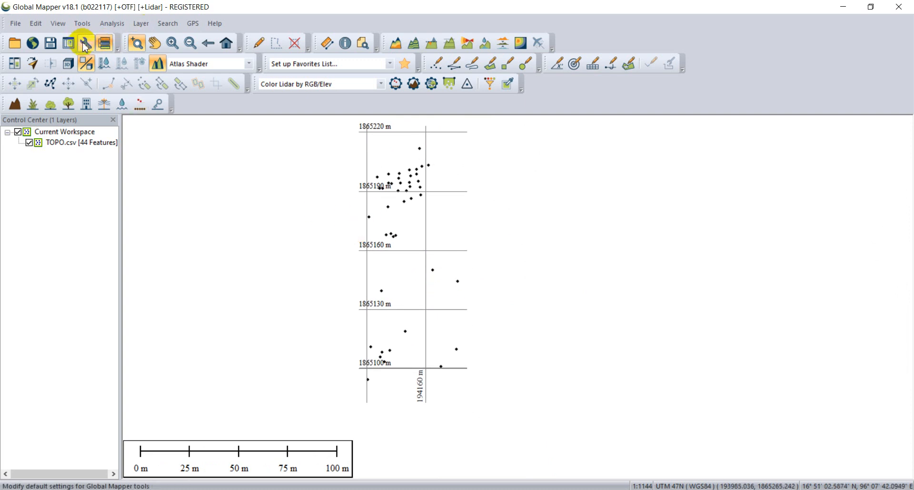
Step: Set grid display to No Grid and select the TOPO.csv layer
left_click(85, 43)
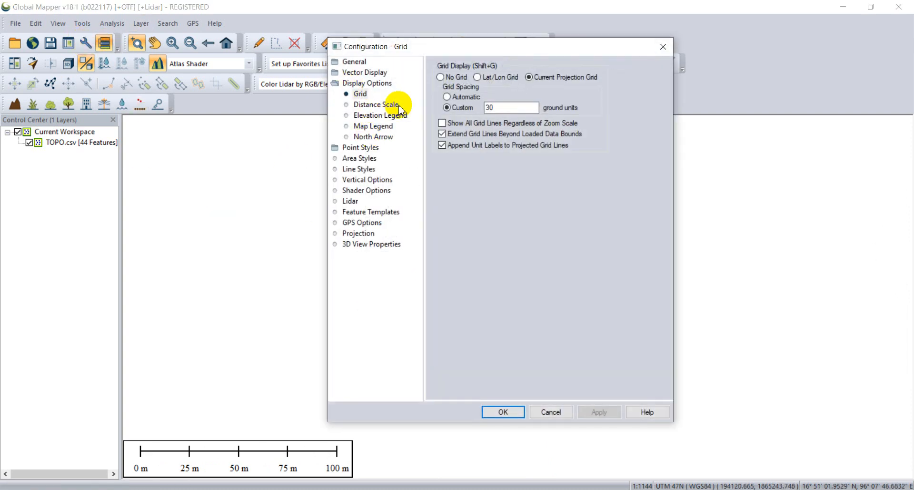
left_click(441, 76)
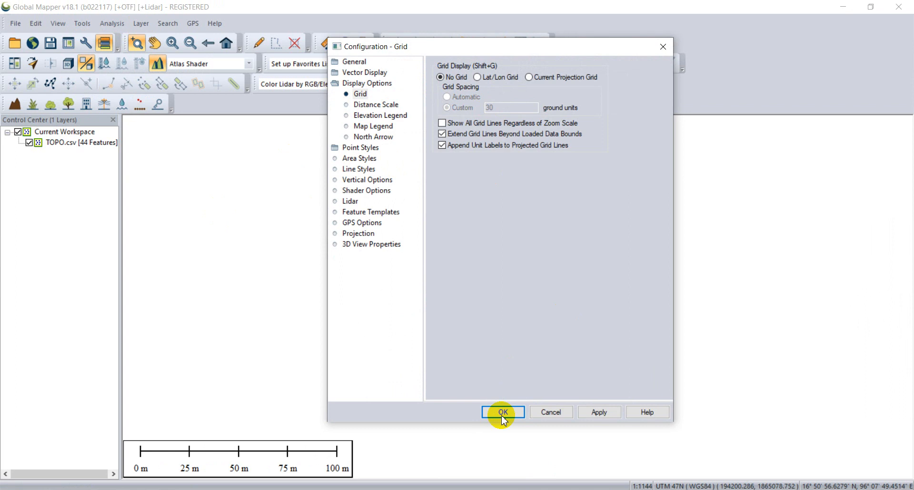
left_click(503, 412)
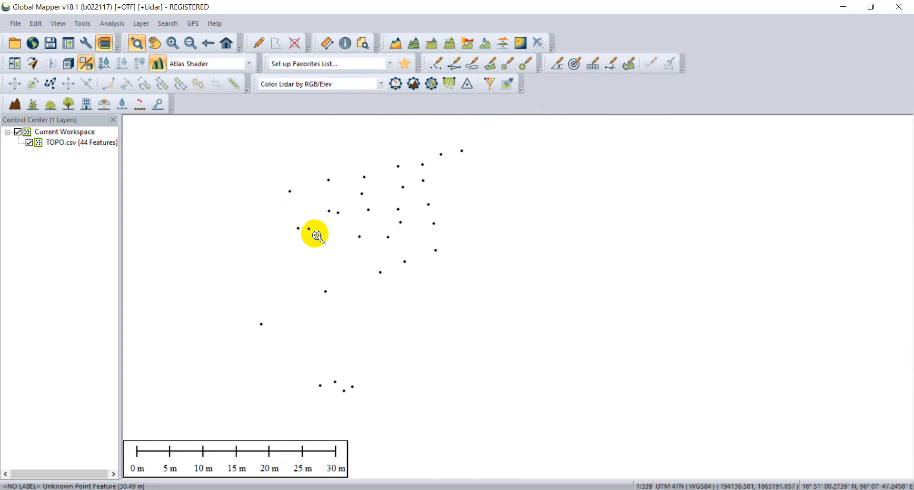
left_click(67, 142)
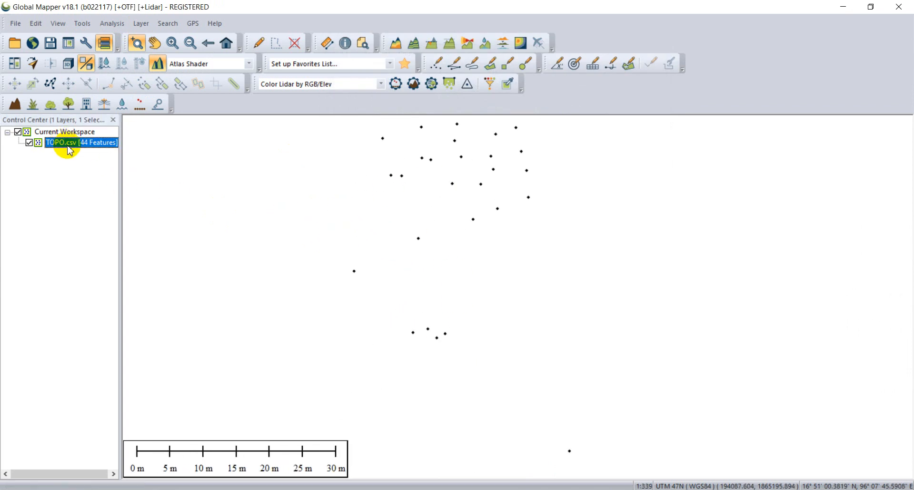
Step: Name TOPO.csv features from the ATTR_2 attribute so codes like NS, RD label each point
double_click(80, 142)
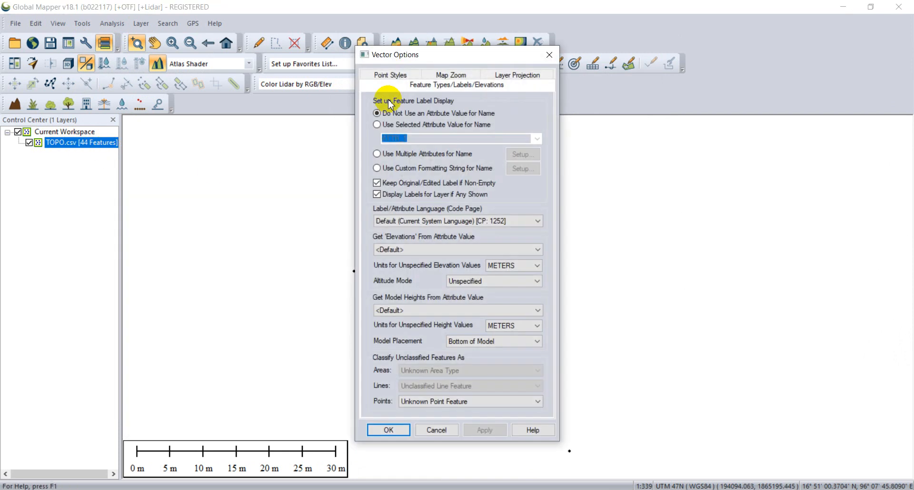
left_click(377, 124)
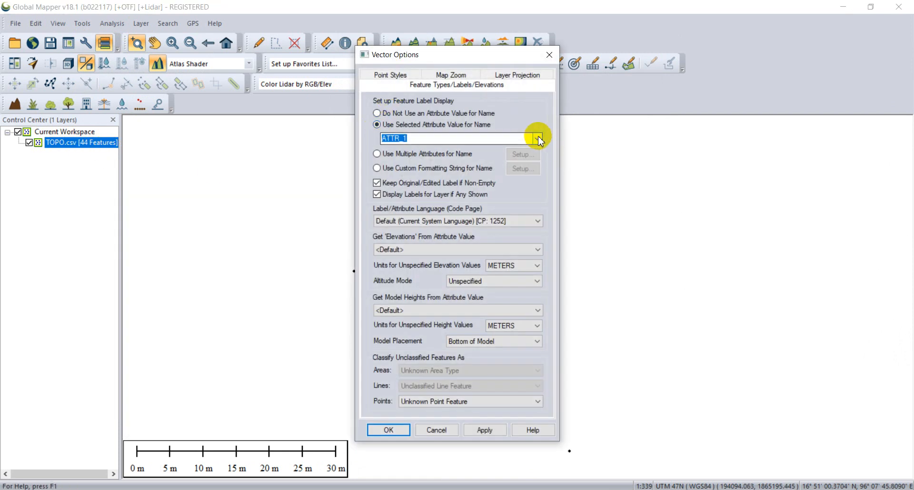
left_click(536, 138)
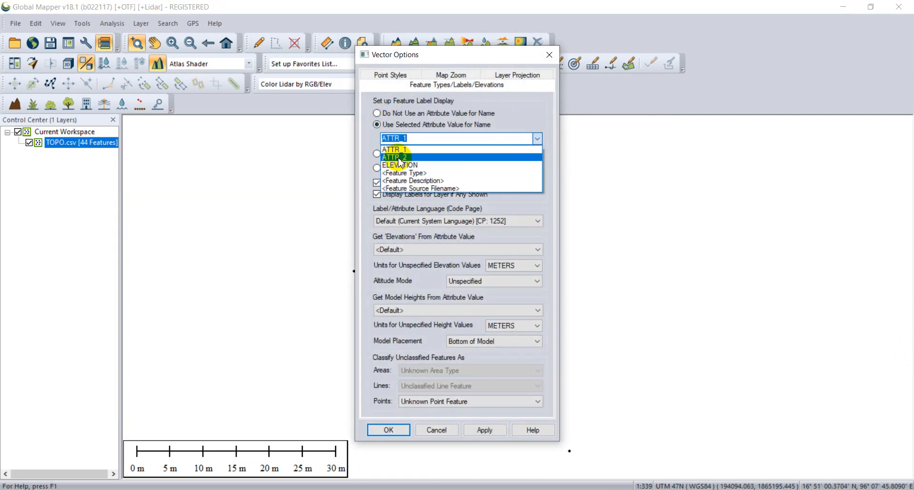
left_click(396, 157)
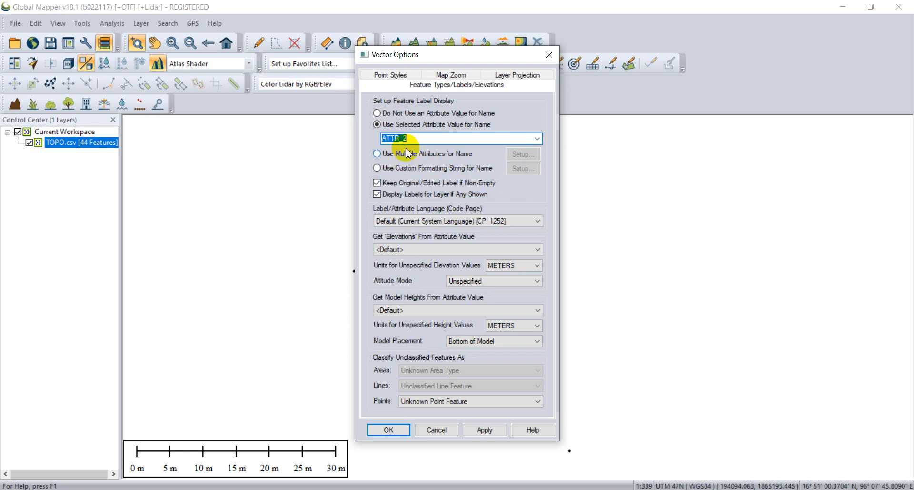
mouse_move(467, 406)
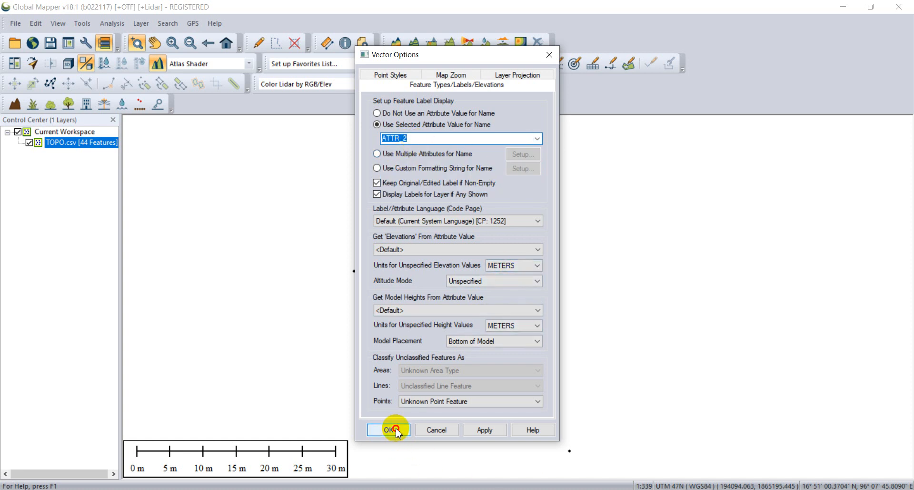
left_click(389, 429)
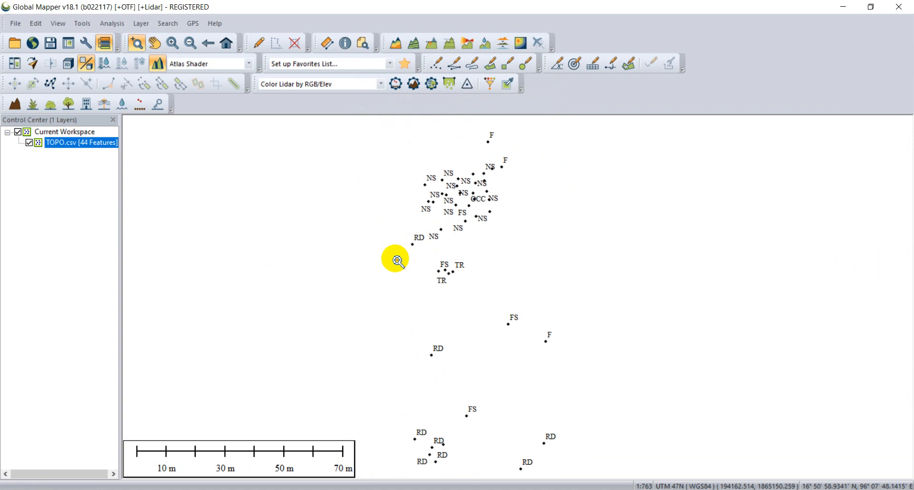
mouse_move(486, 316)
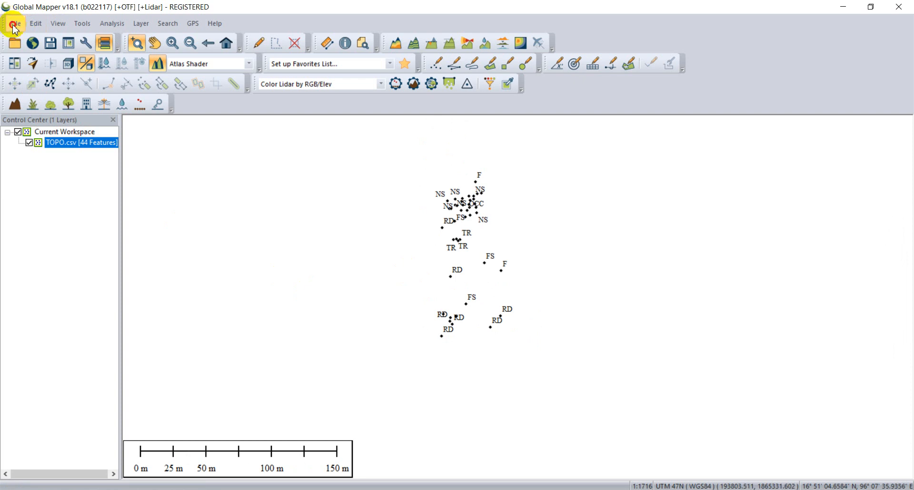
Step: Start a vector export from the File menu with KML/KMZ as the format
left_click(14, 23)
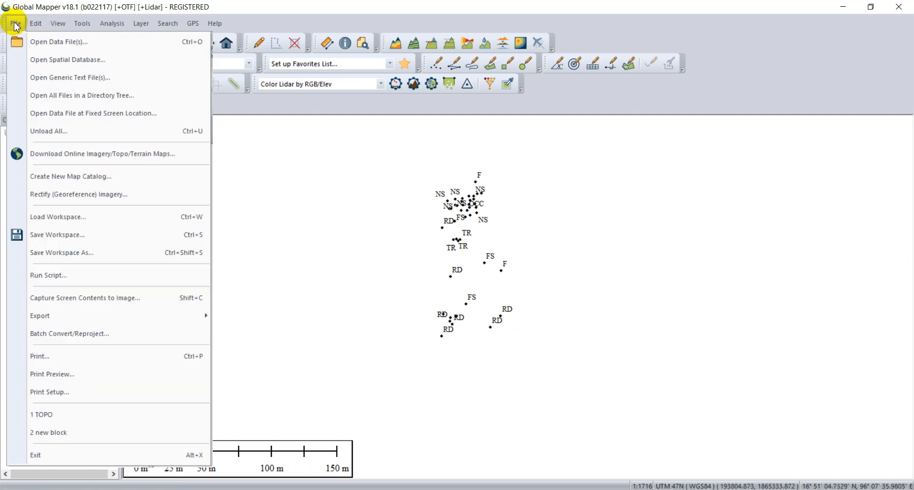
left_click(35, 23)
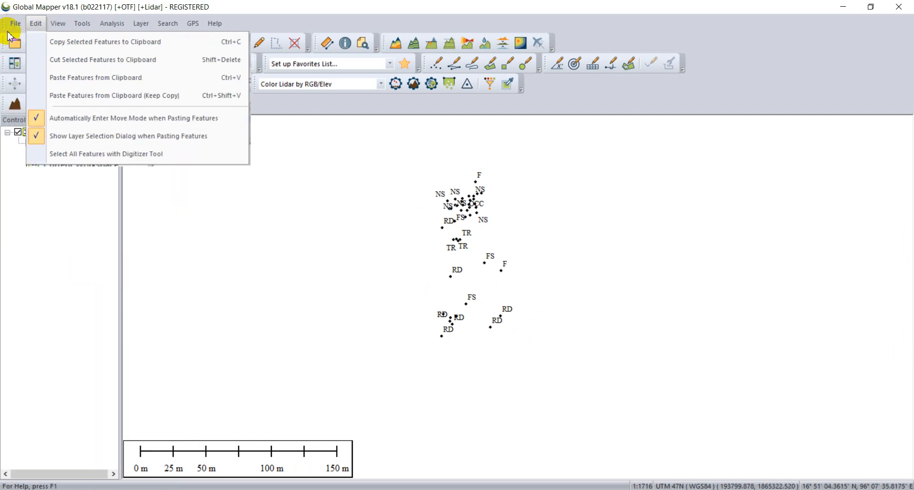
left_click(15, 23)
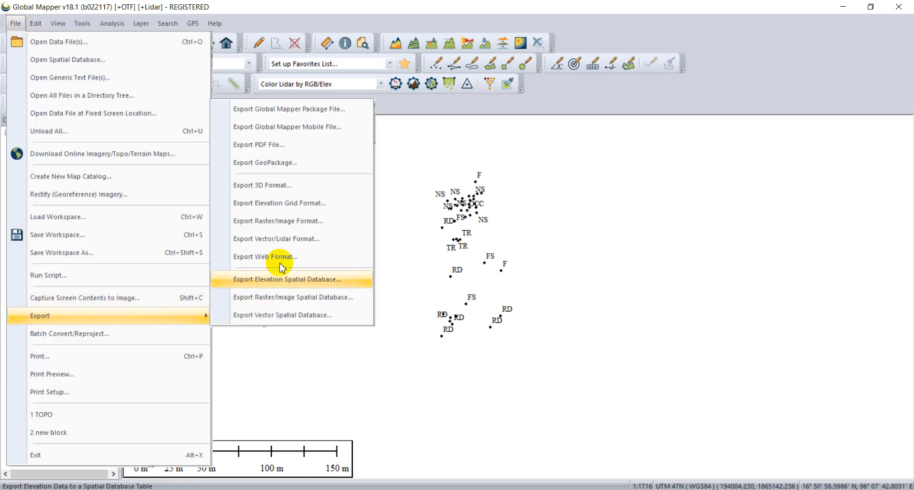
mouse_move(277, 243)
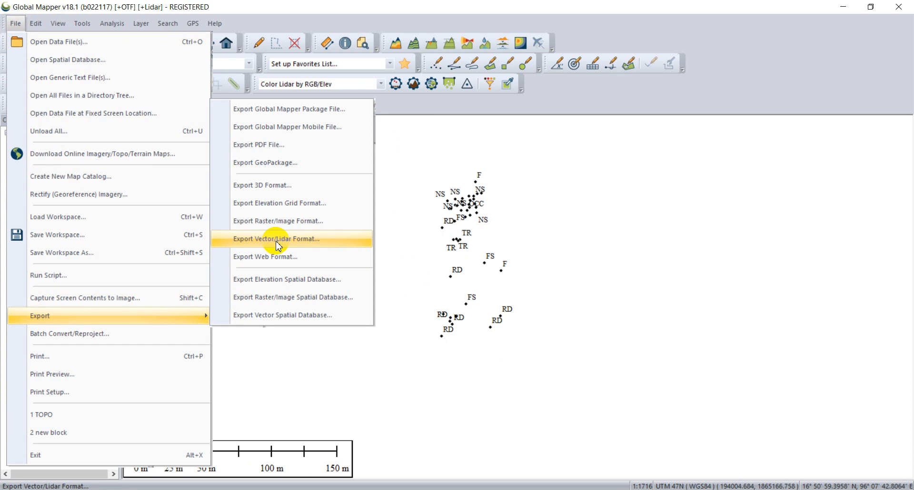
left_click(276, 238)
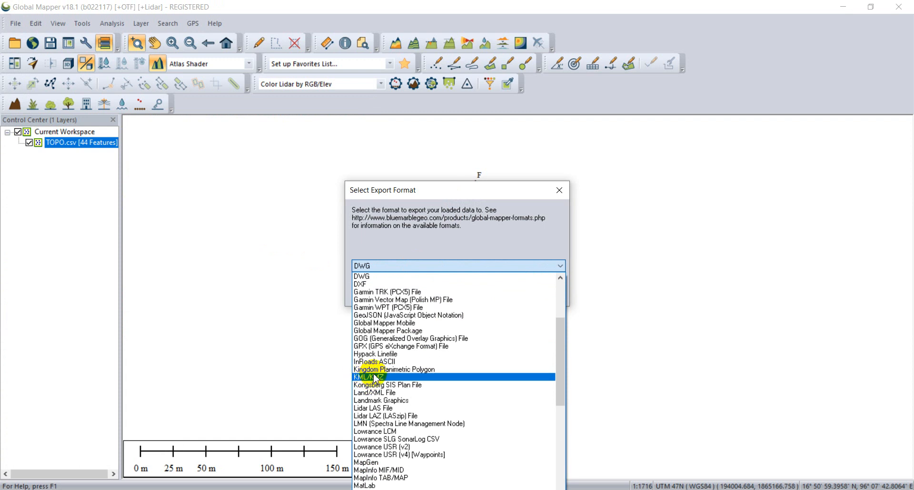
left_click(369, 377)
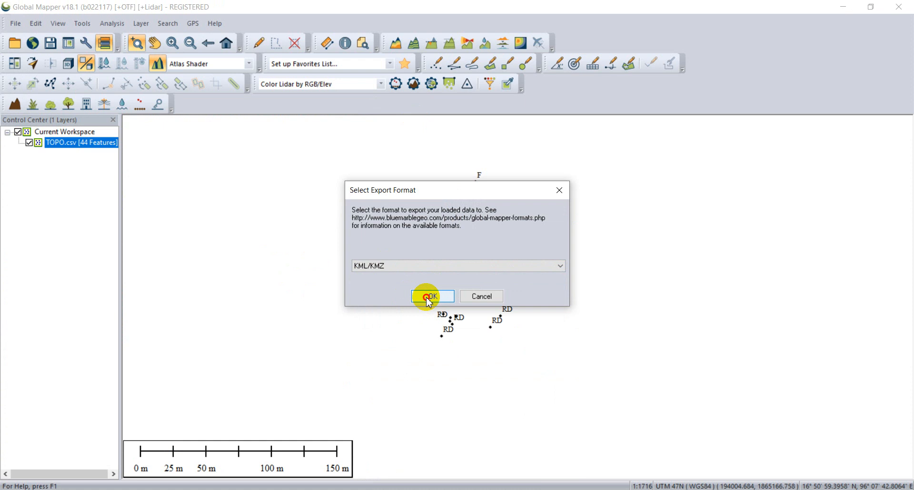
left_click(432, 296)
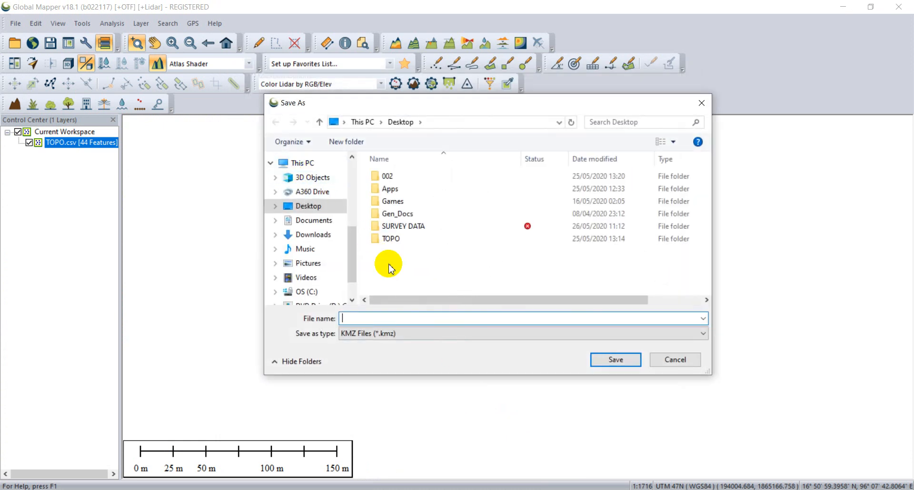
mouse_move(366, 317)
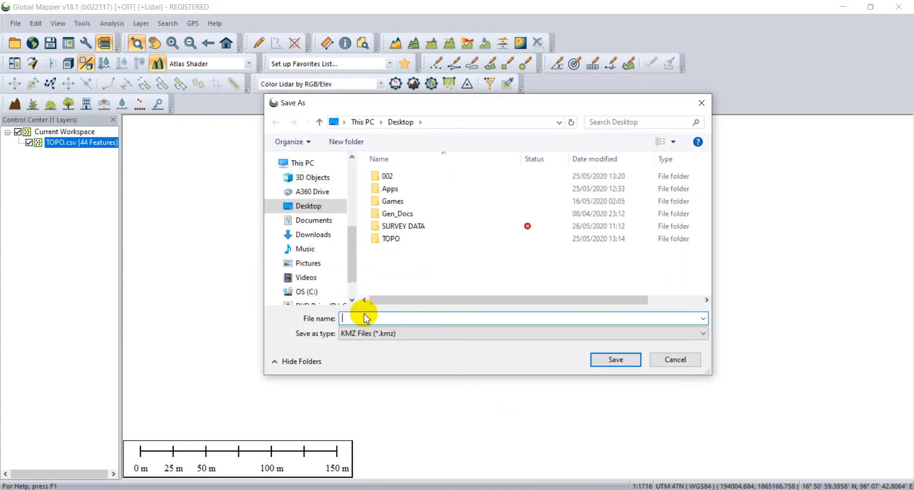
type("T")
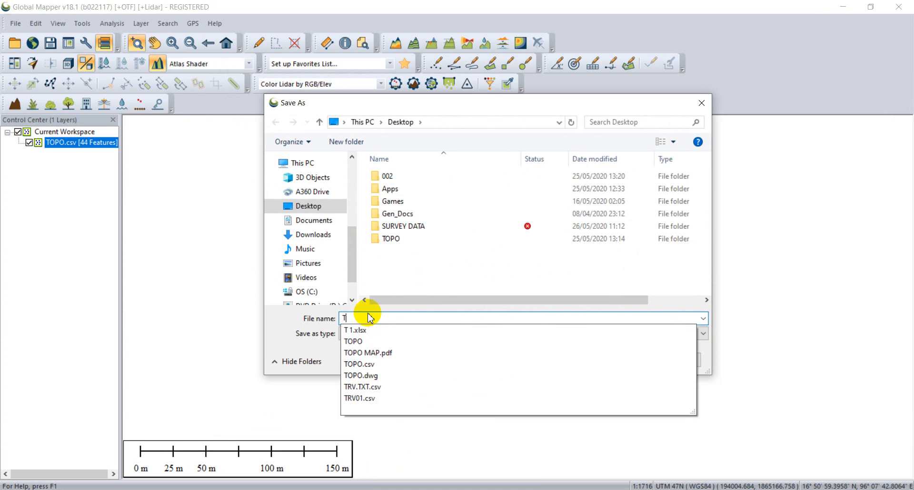
type("OPO GG")
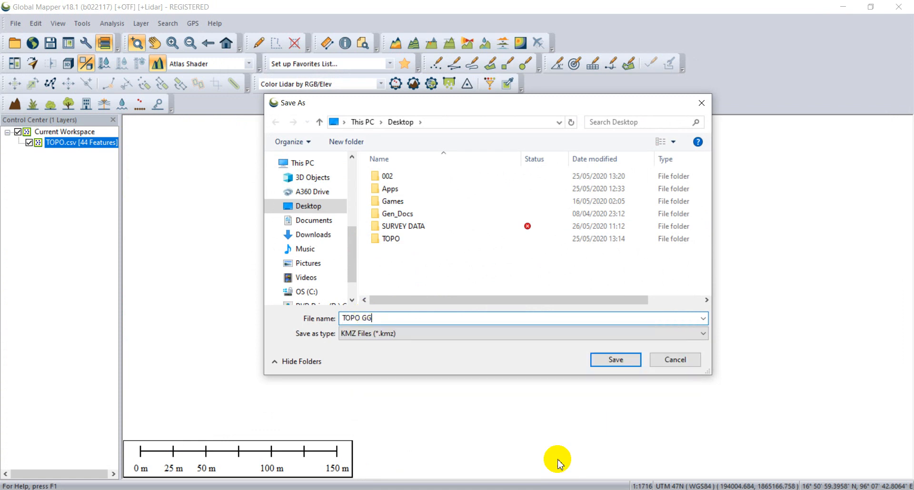
mouse_move(616, 359)
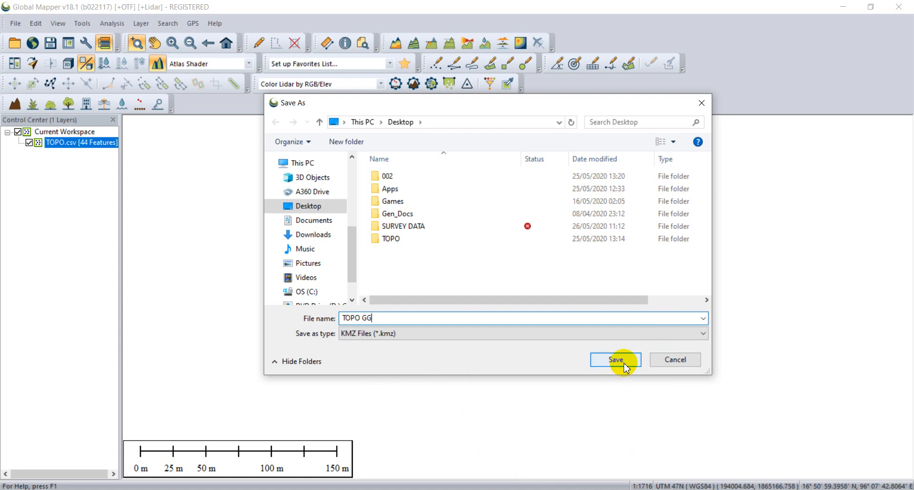
left_click(615, 359)
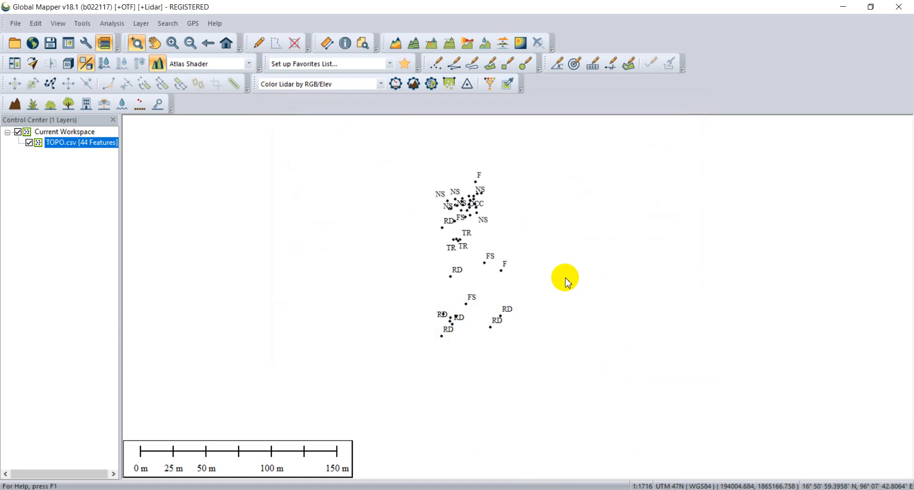
mouse_move(541, 293)
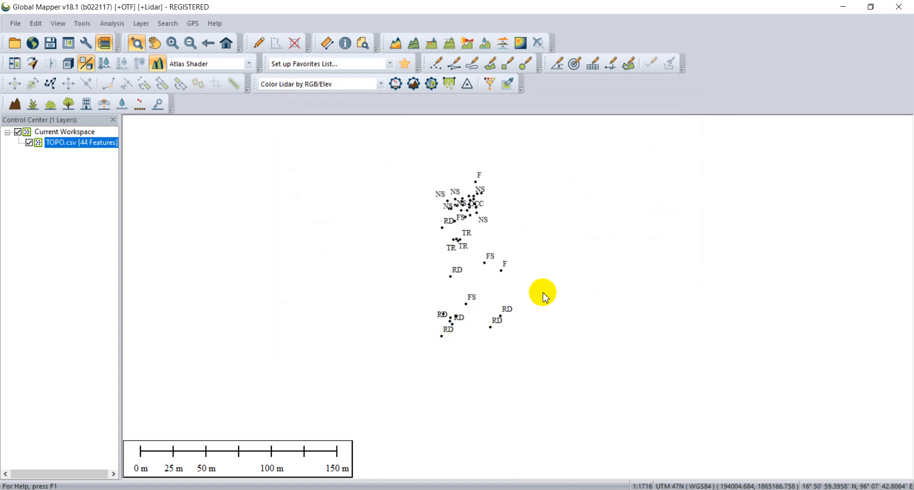
mouse_move(572, 309)
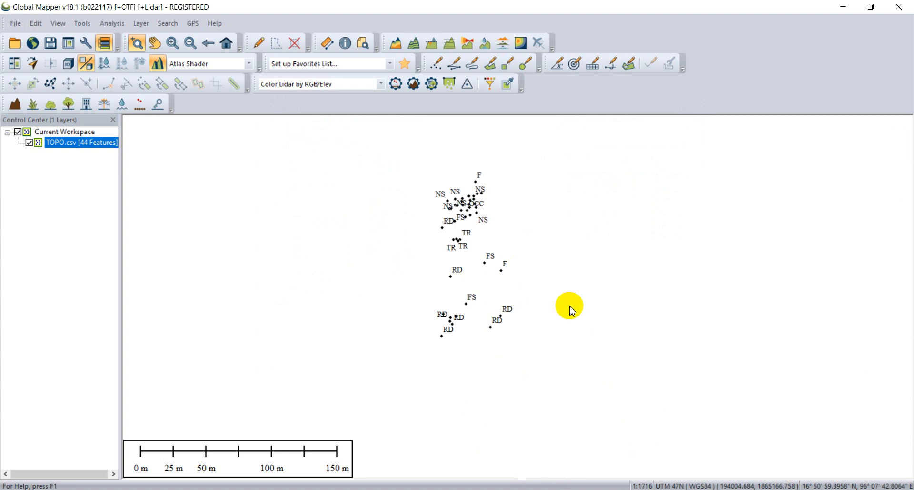
mouse_move(723, 149)
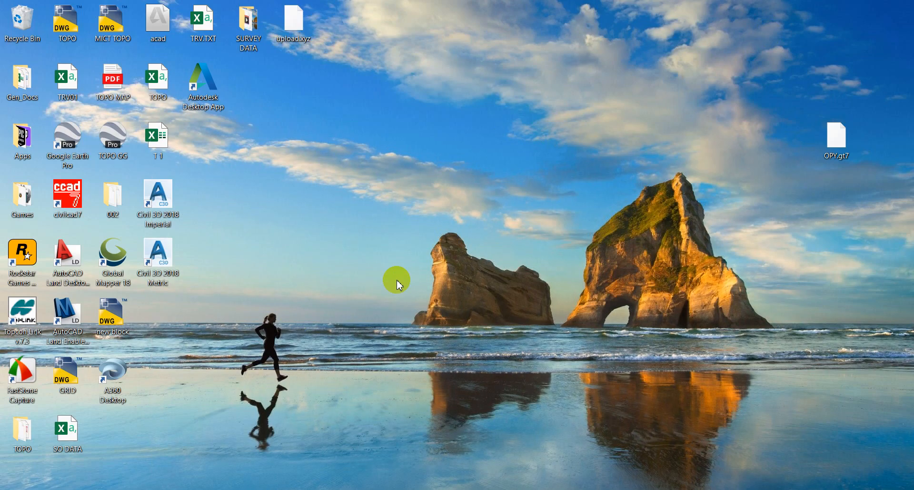
mouse_move(92, 431)
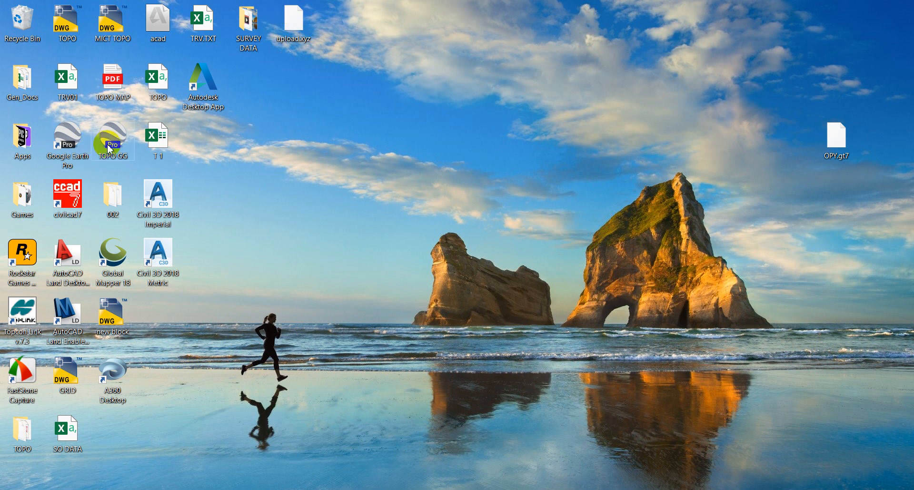
Step: Drag TOPO GG onto the open desktop and launch Google Earth Pro from it
left_click_drag(110, 140, 295, 140)
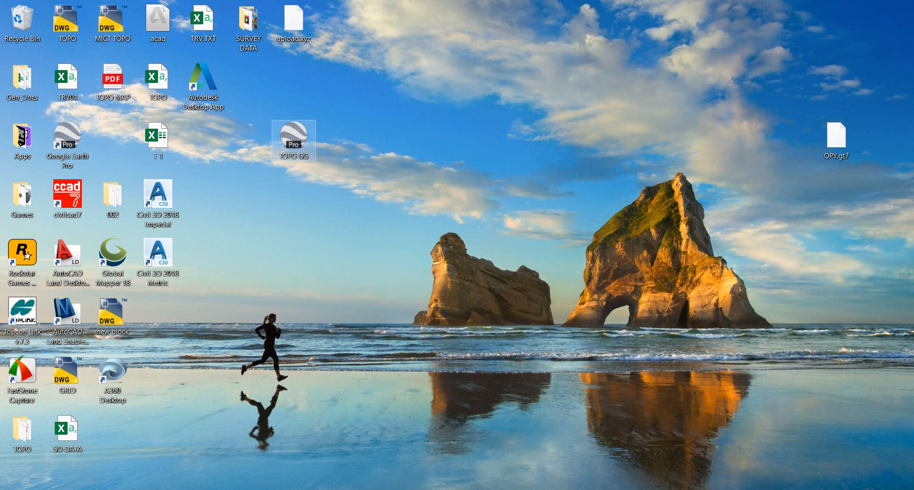
double_click(65, 140)
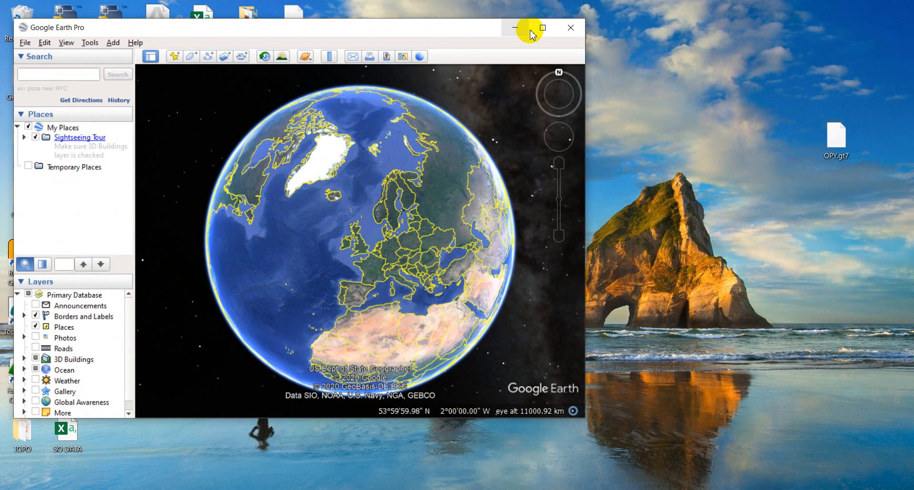
Step: Maximize Google Earth and load TOPO GG.kmz over the site imagery
left_click(542, 28)
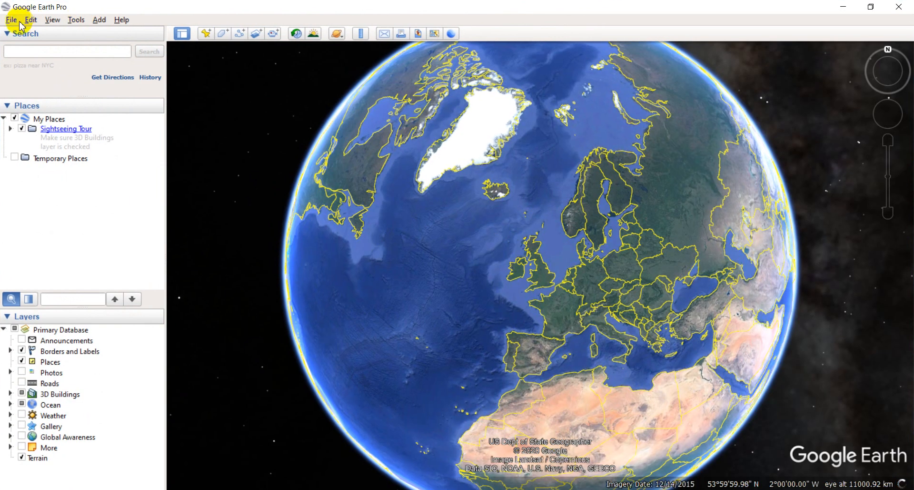
left_click(11, 19)
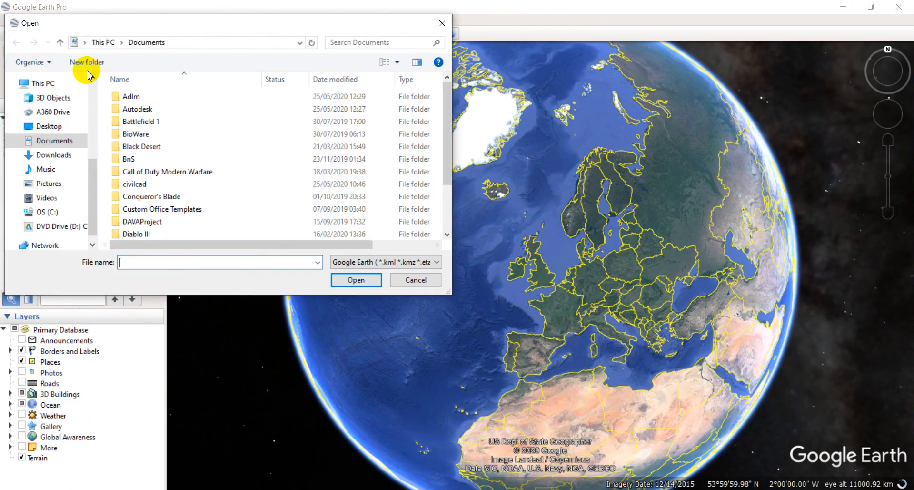
left_click(48, 126)
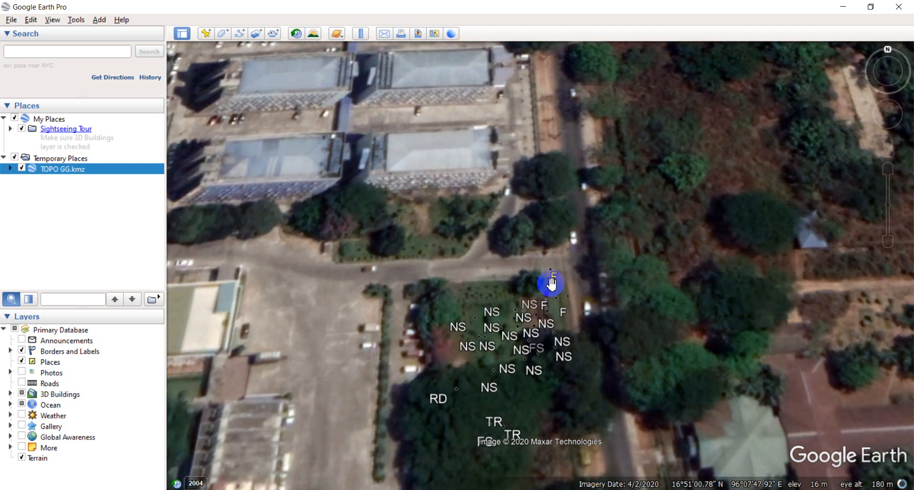
Step: Pan the imagery south until all survey points, including the RD points, are in view
left_click_drag(552, 283, 507, 356)
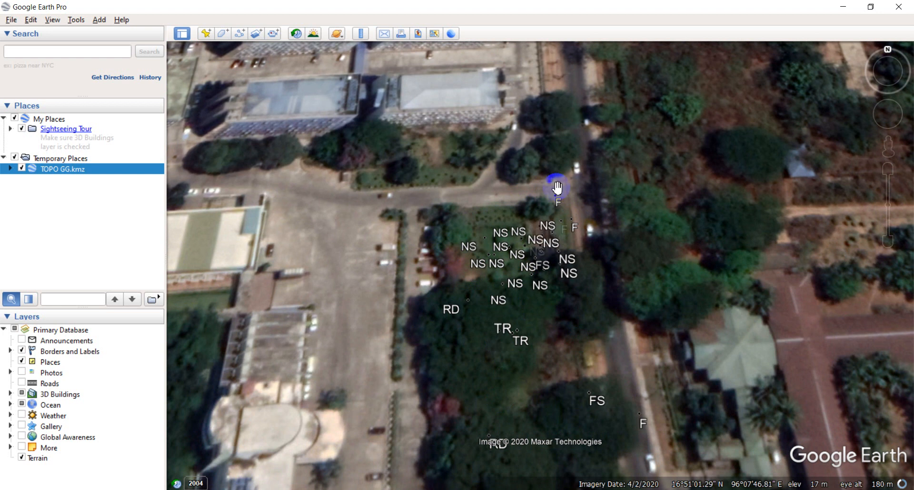
left_click_drag(557, 188, 594, 266)
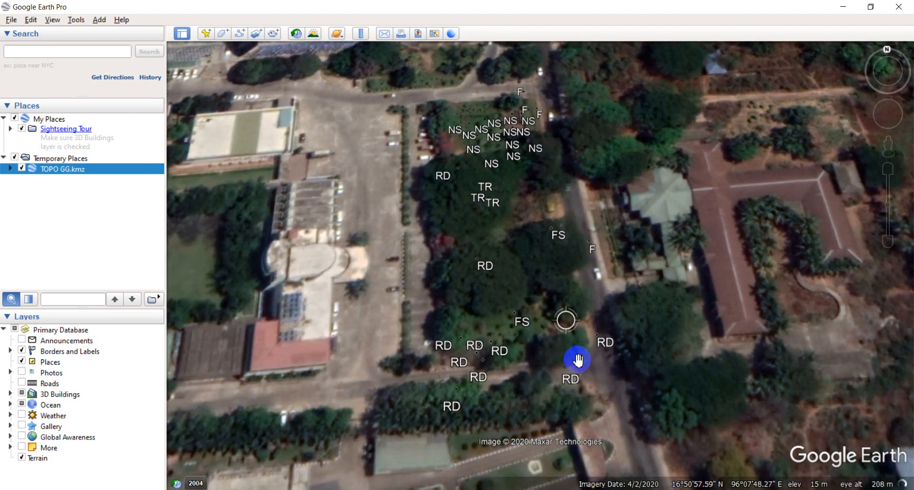
left_click_drag(577, 358, 651, 275)
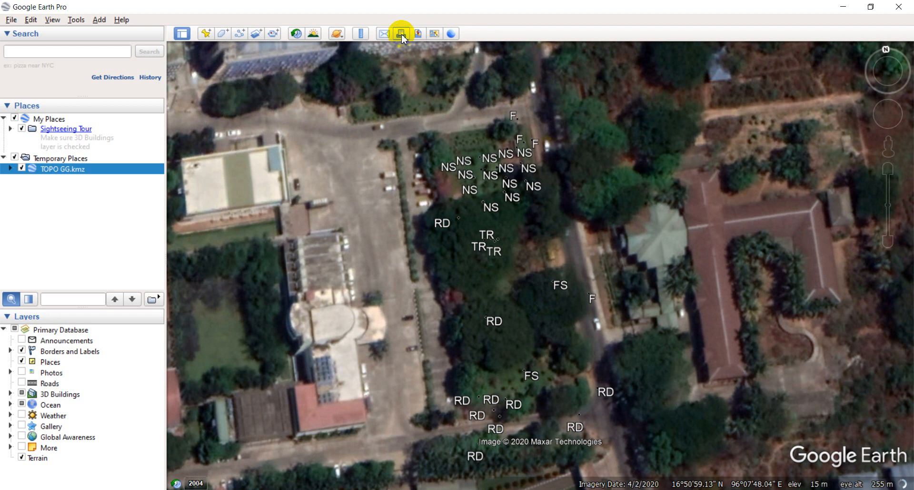
Step: Briefly preview the print layout, then hide the Status Bar from the View menu
left_click(401, 33)
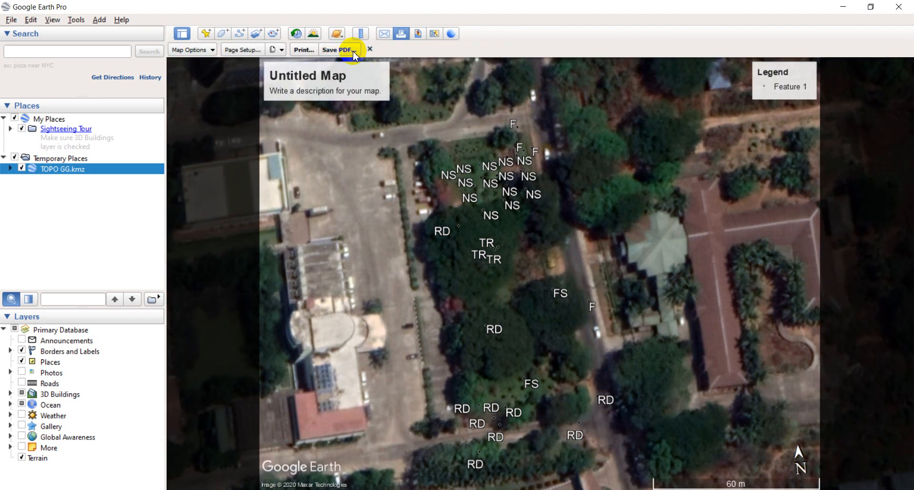
mouse_move(371, 53)
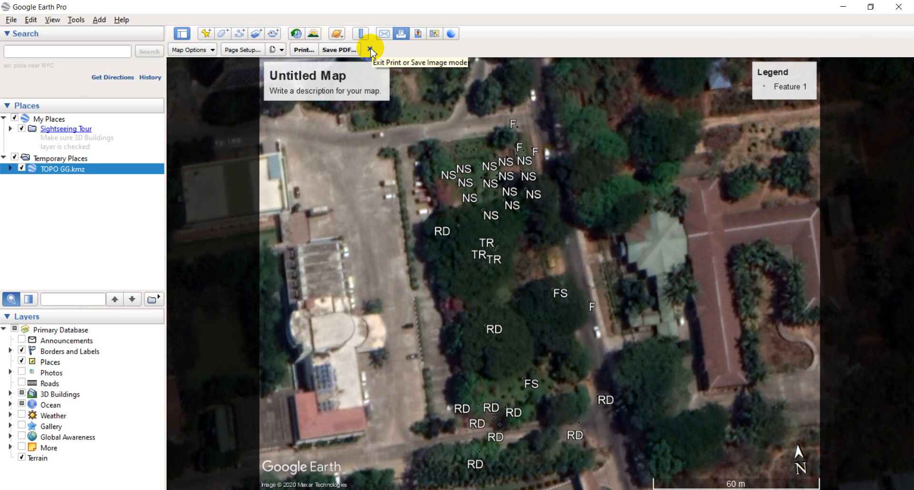
left_click(370, 49)
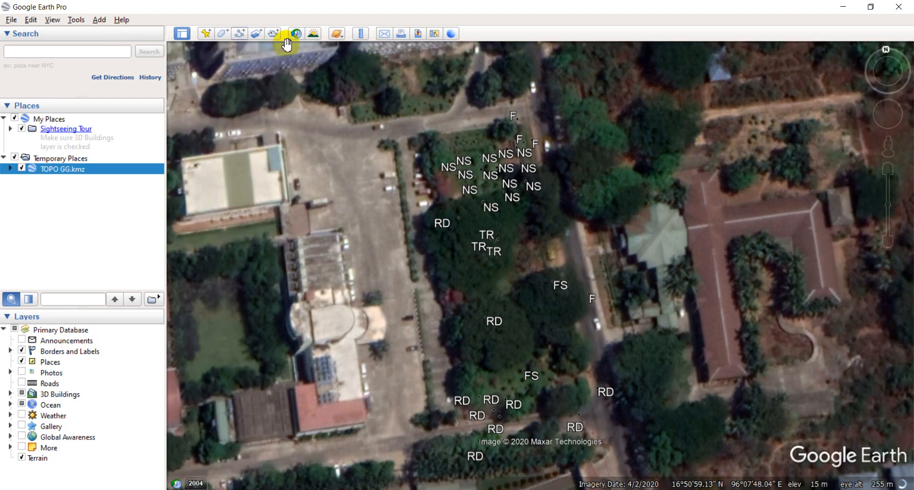
left_click(52, 19)
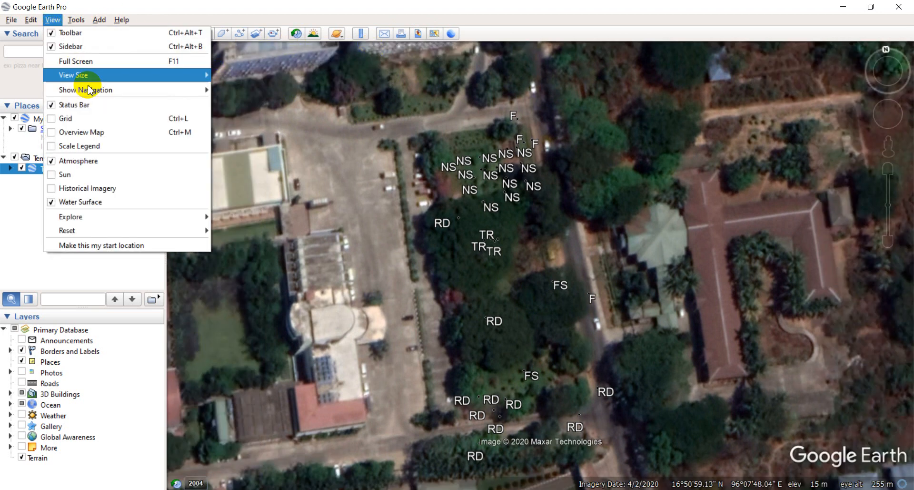
mouse_move(79, 161)
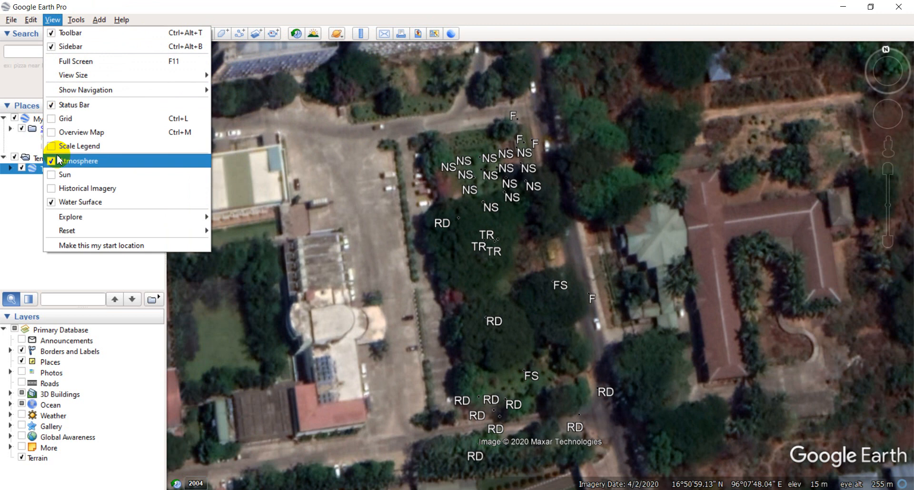
mouse_move(58, 111)
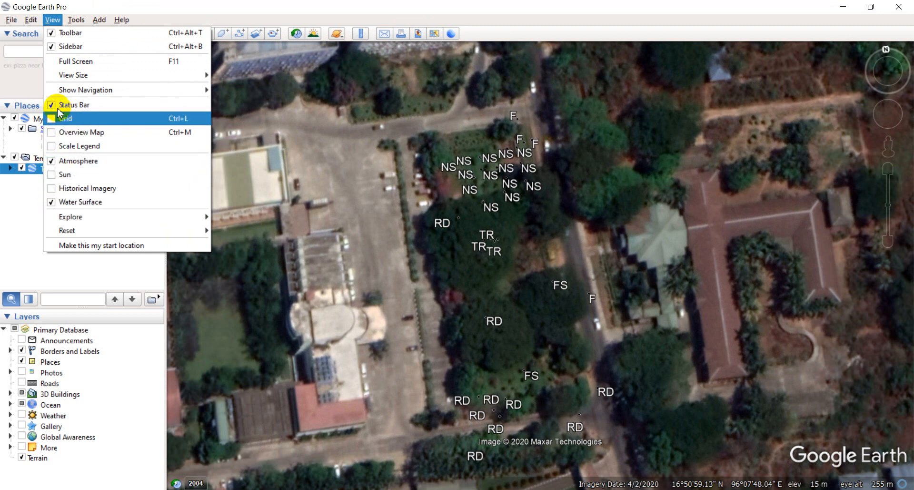
mouse_move(85, 90)
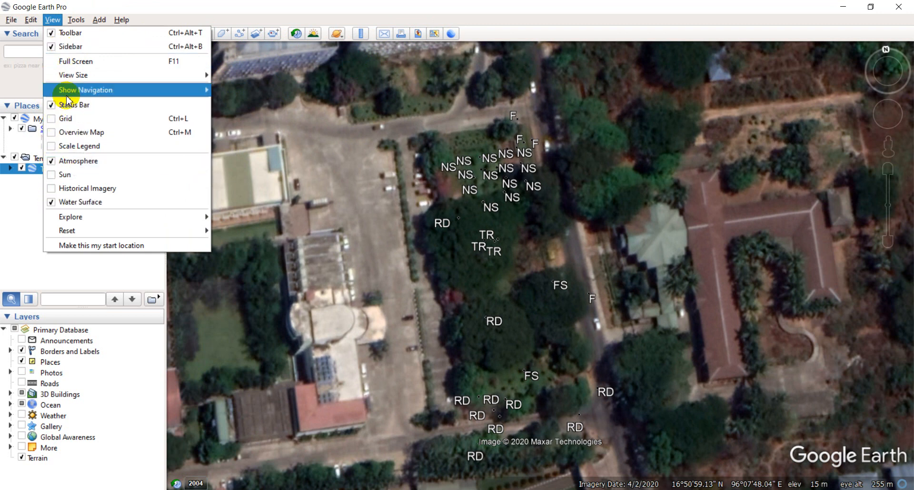
mouse_move(74, 74)
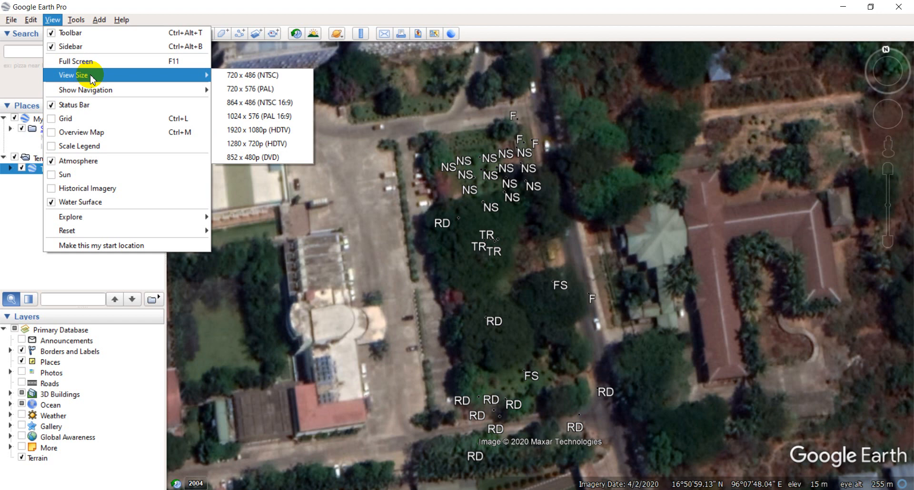
mouse_move(75, 104)
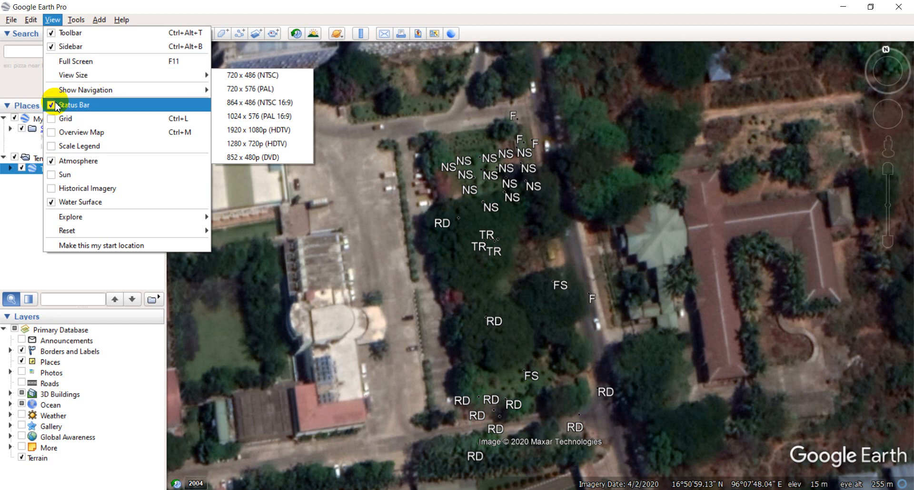
left_click(75, 105)
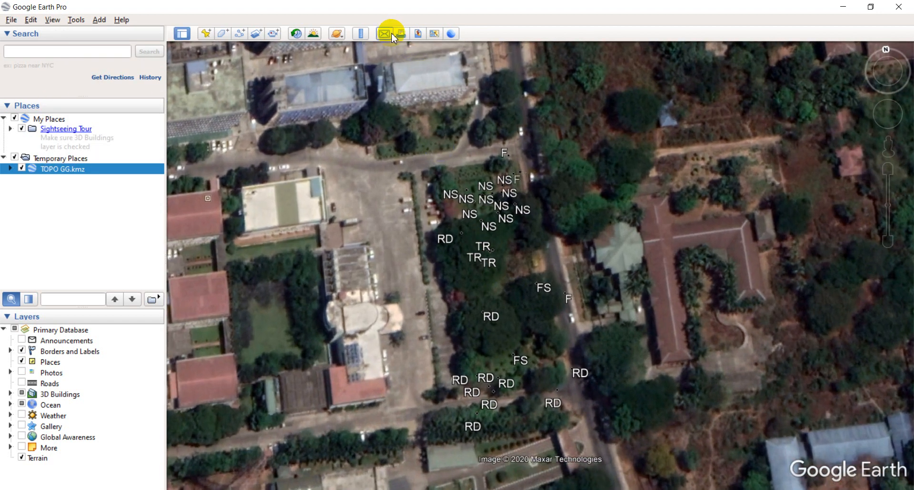
left_click(383, 33)
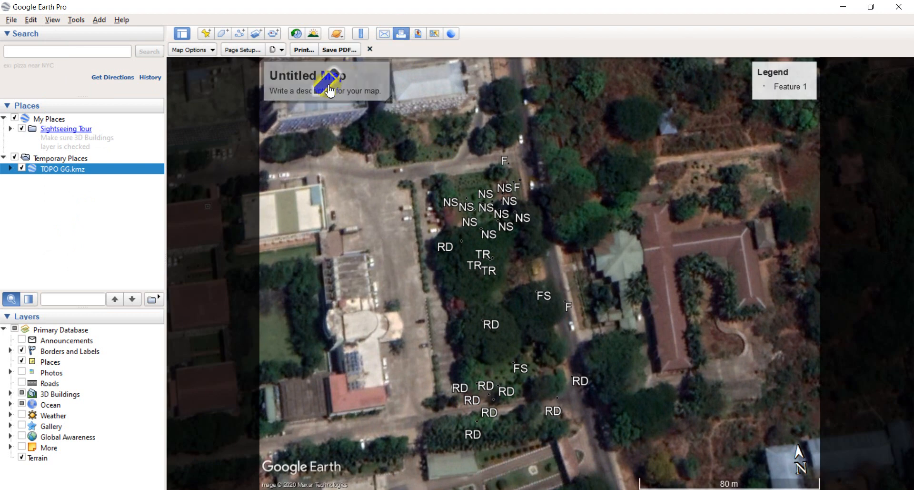
left_click(308, 76)
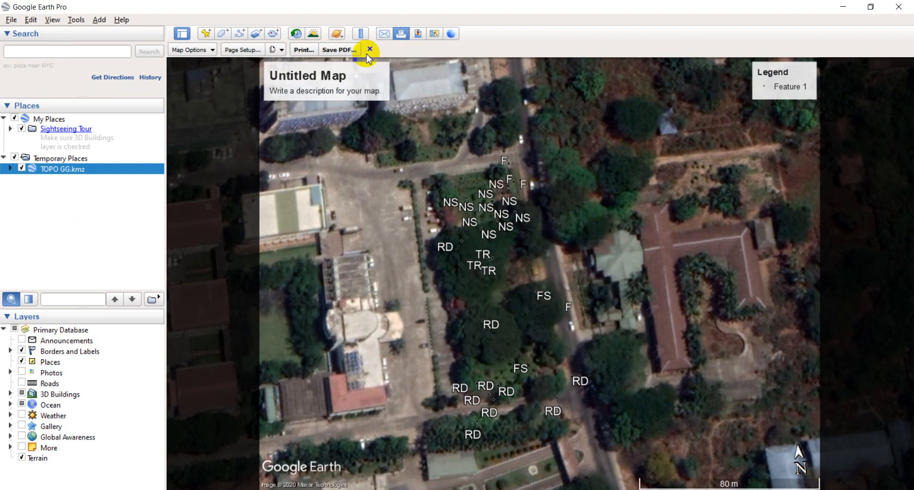
left_click(370, 48)
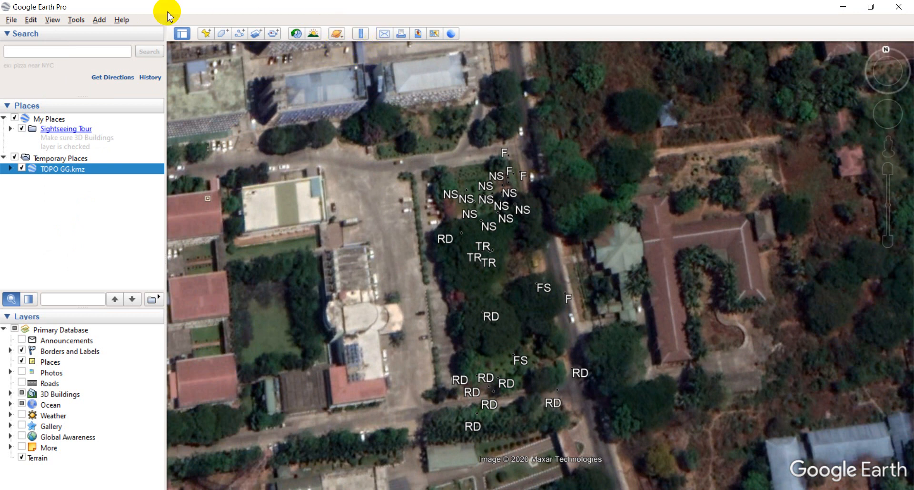
Step: Browse the View, Add and Tools menus, then tick Toolbar in the View menu
left_click(52, 19)
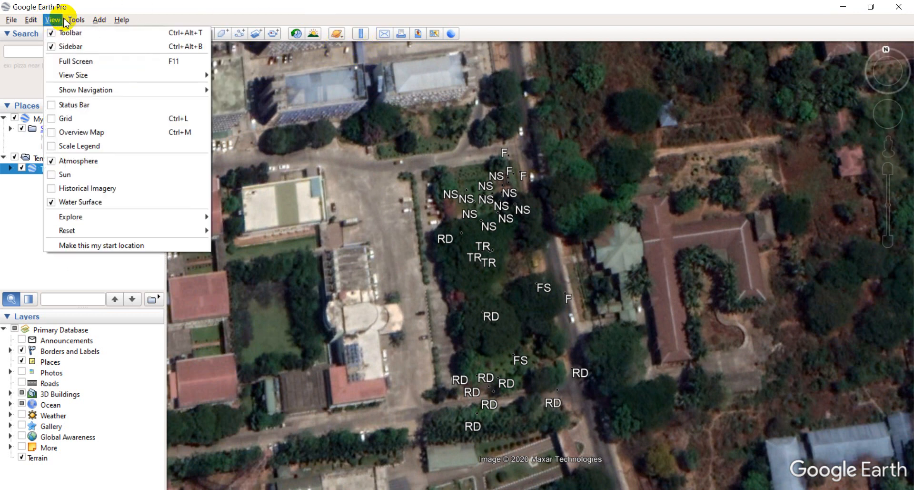
left_click(98, 19)
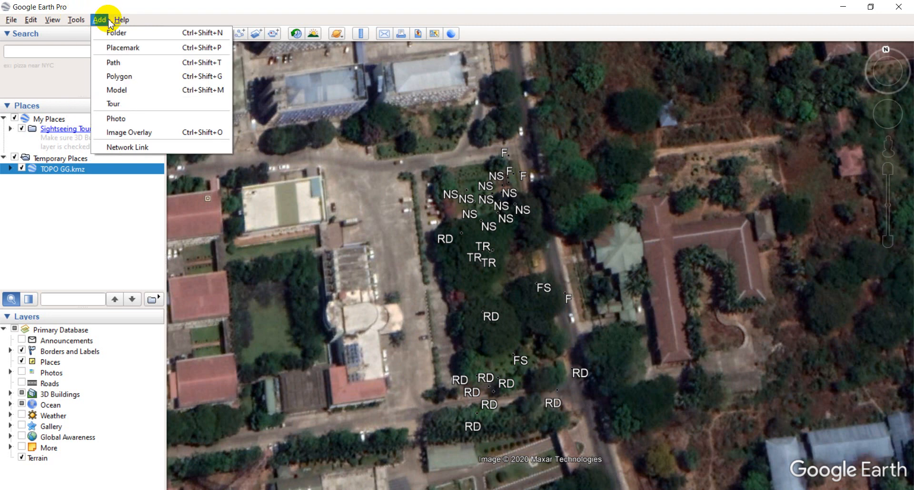
left_click(51, 19)
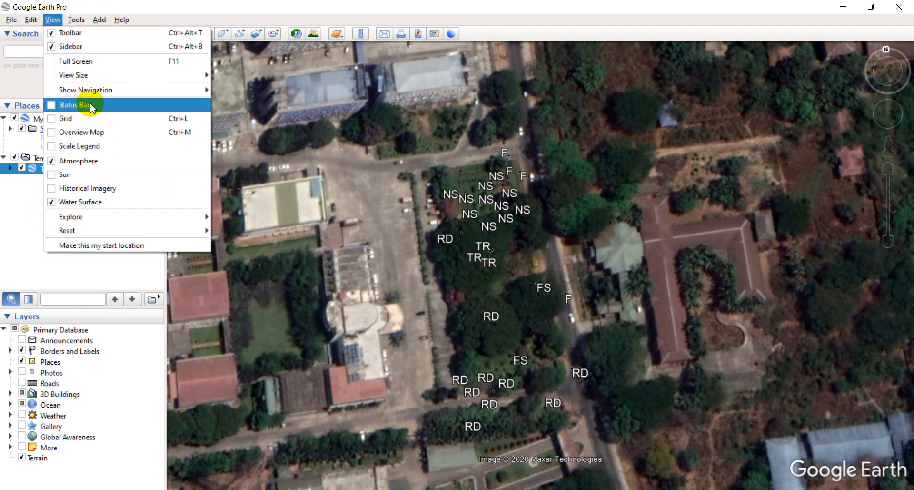
mouse_move(86, 90)
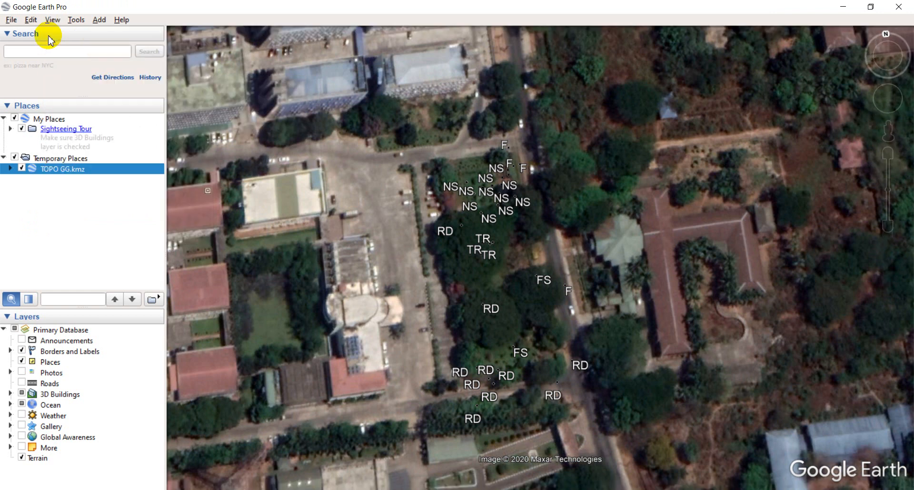
mouse_move(80, 40)
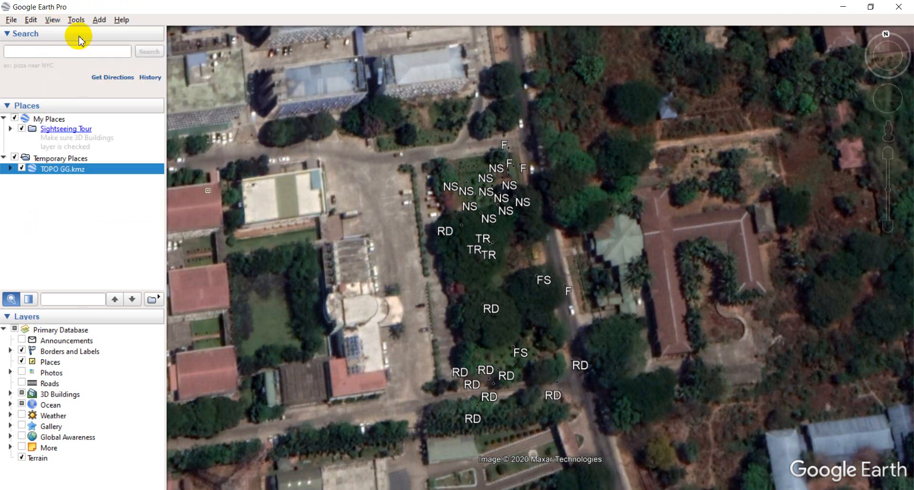
left_click(77, 19)
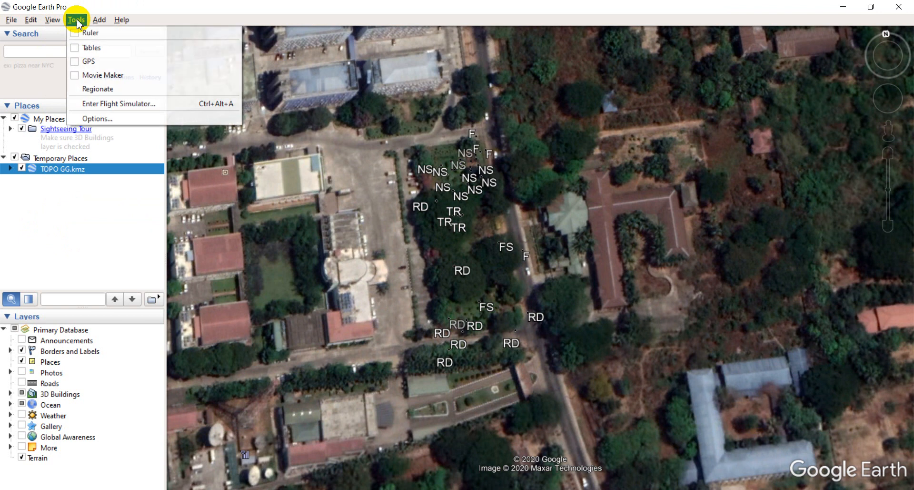
left_click(52, 19)
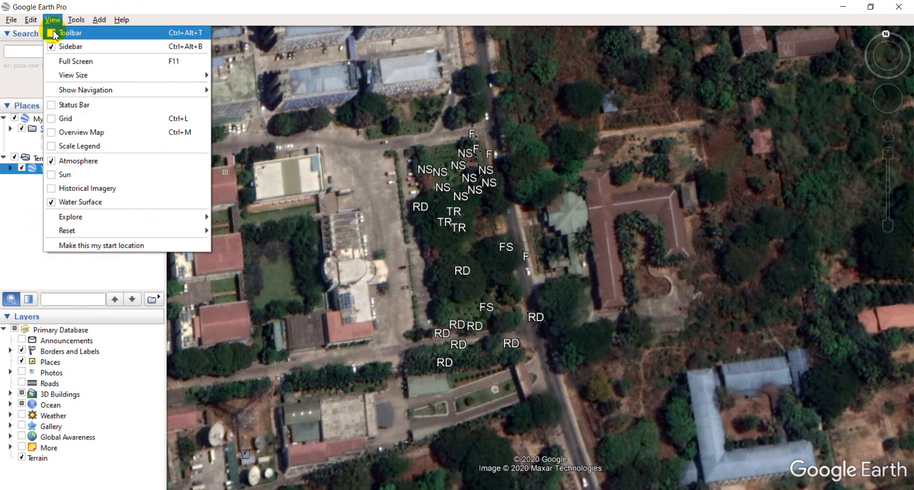
left_click(69, 32)
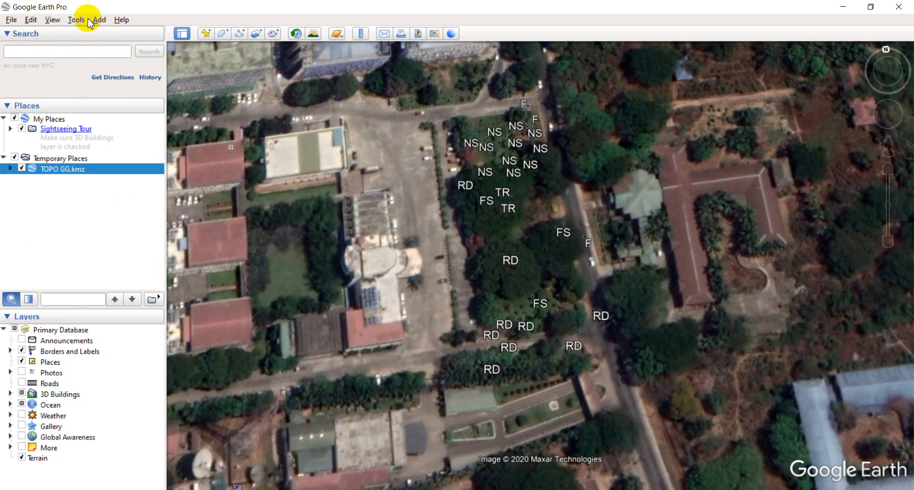
Step: Browse the Options pages: Navigation, Touring and General settings
left_click(76, 19)
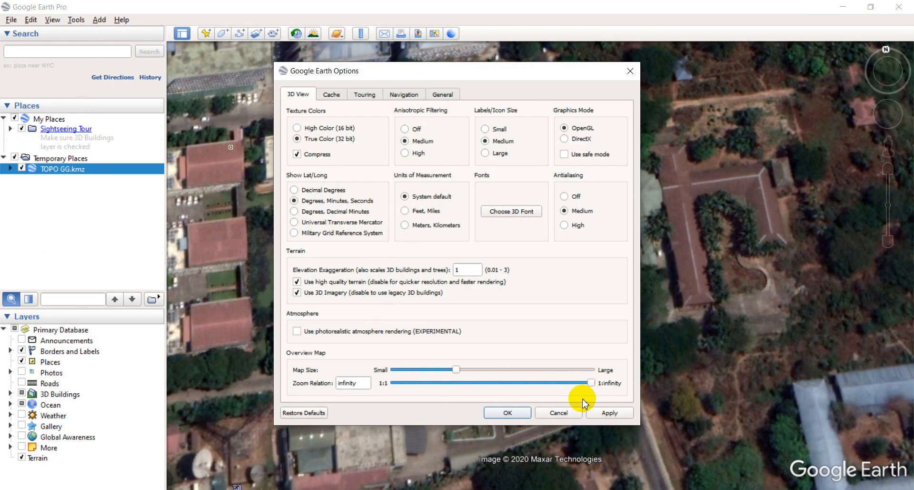
mouse_move(425, 87)
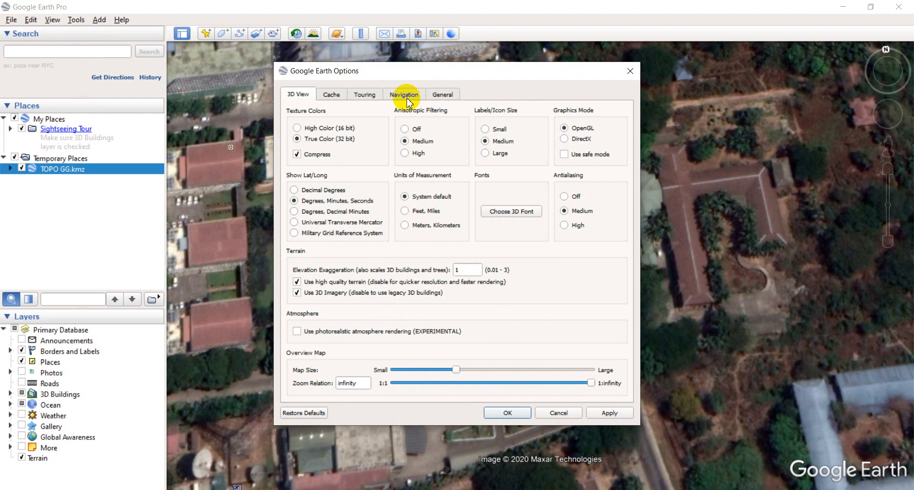
left_click(365, 95)
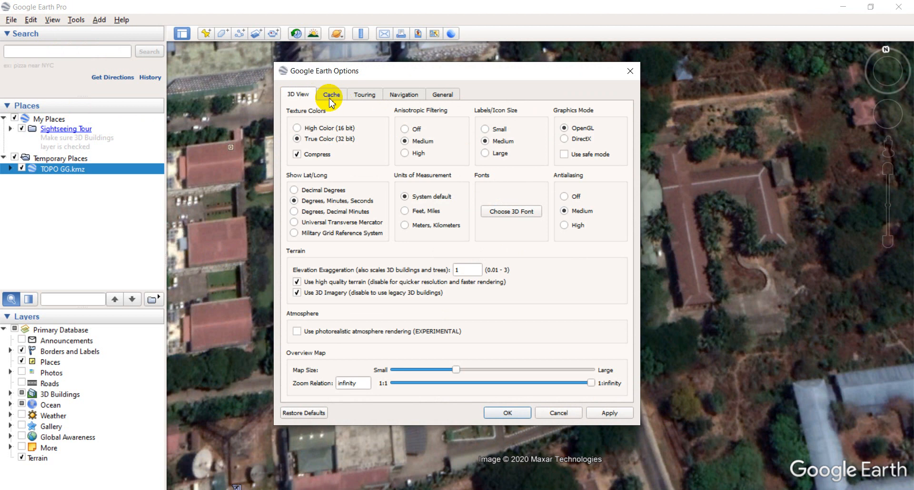
left_click(403, 94)
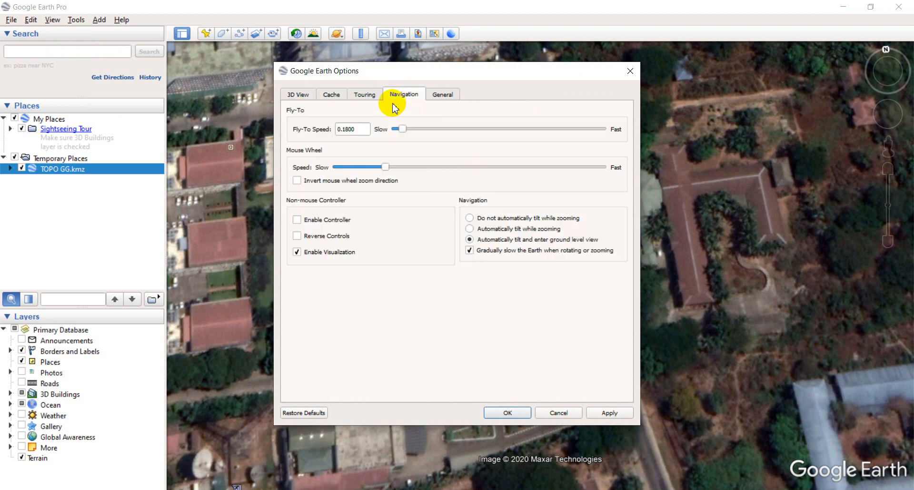
left_click(364, 95)
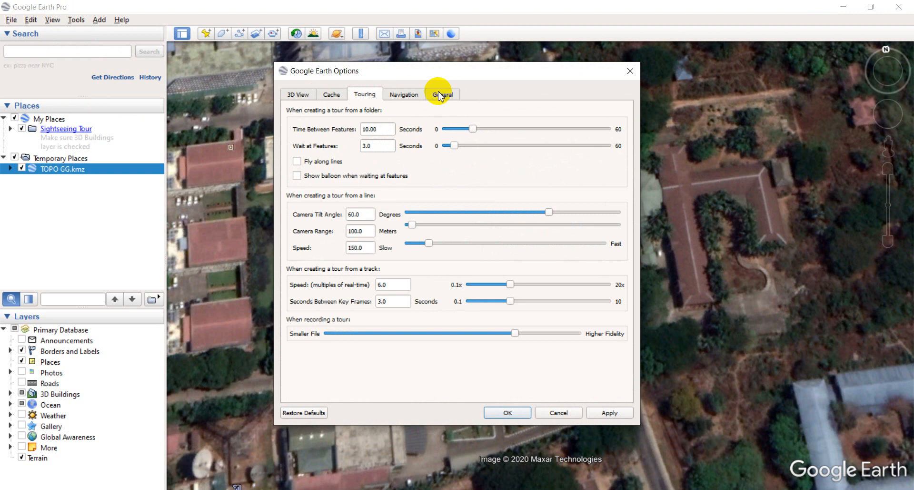
left_click(443, 95)
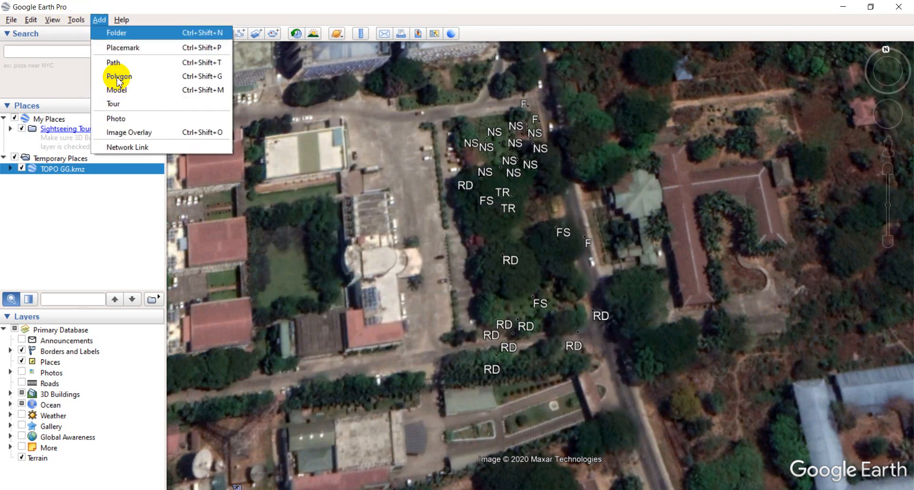
Step: Reopen Options and on 3D View set Show Lat/Long to Universal Transverse Mercator, then OK
left_click(77, 19)
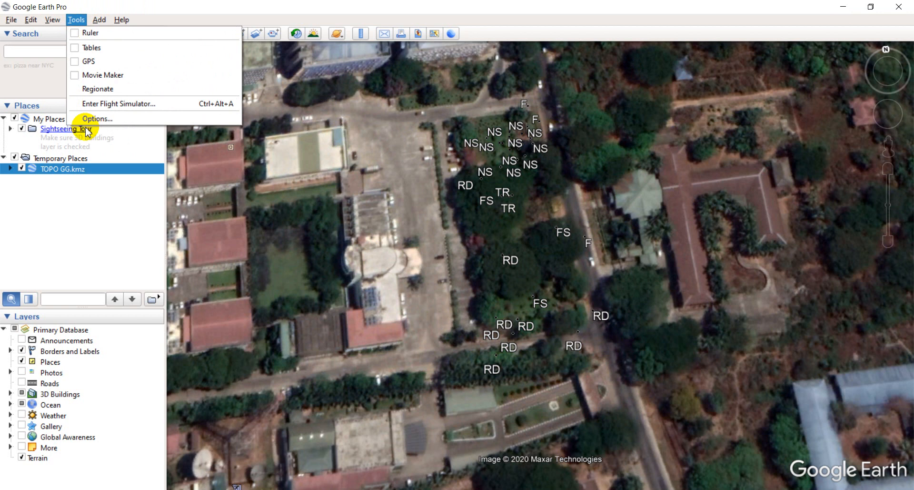
left_click(96, 118)
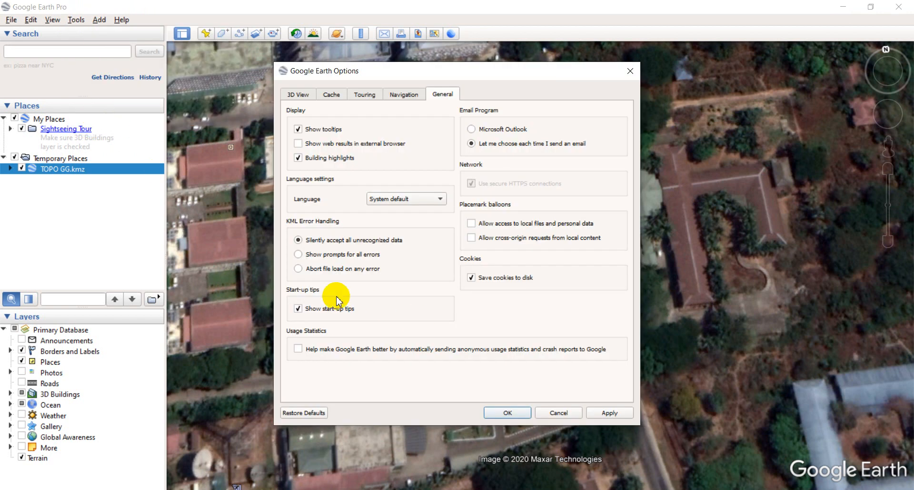
left_click(363, 94)
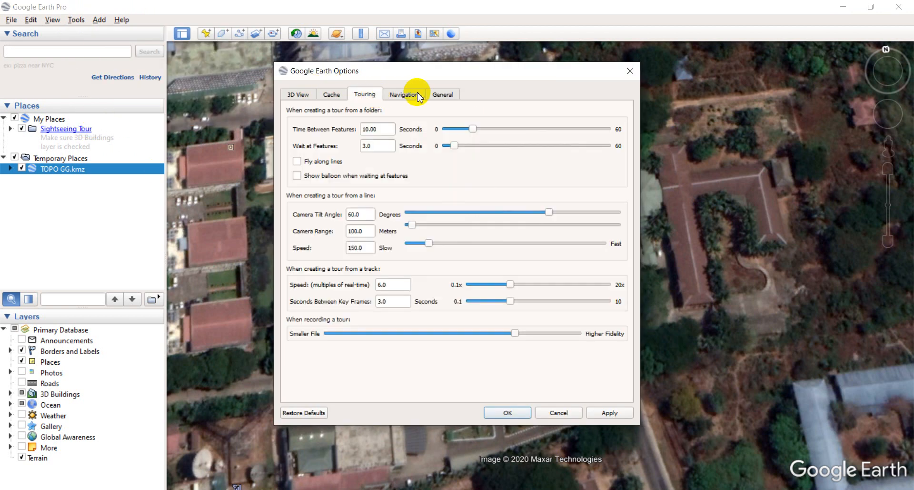
left_click(443, 95)
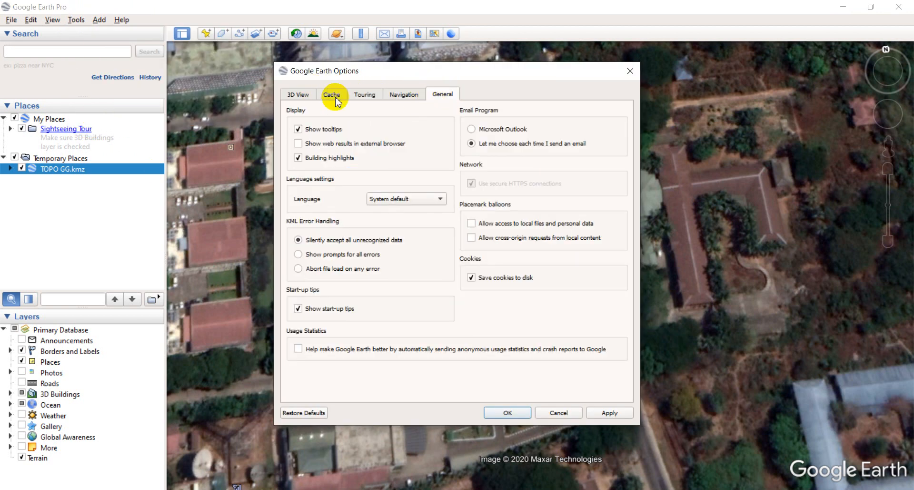
left_click(298, 94)
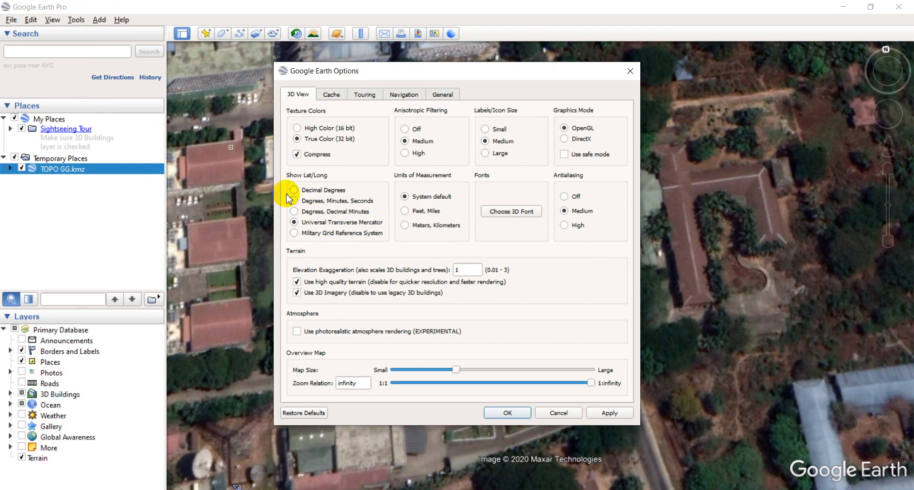
mouse_move(674, 349)
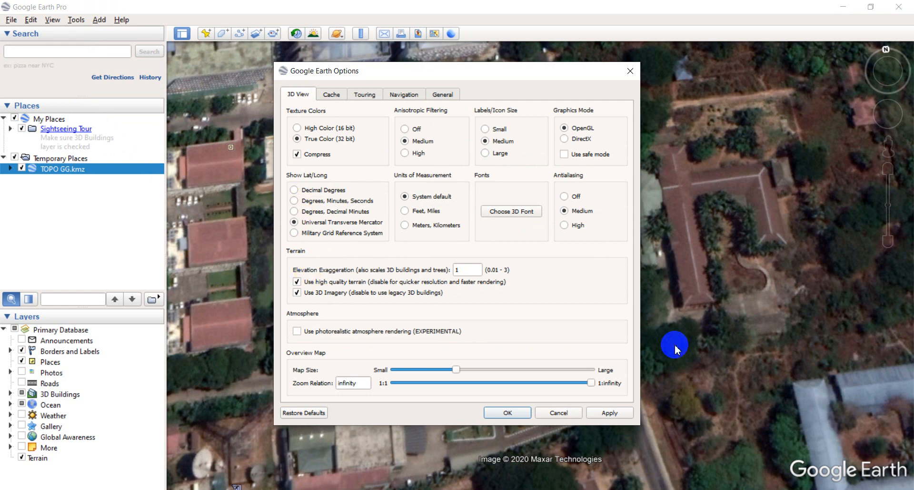
left_click(506, 413)
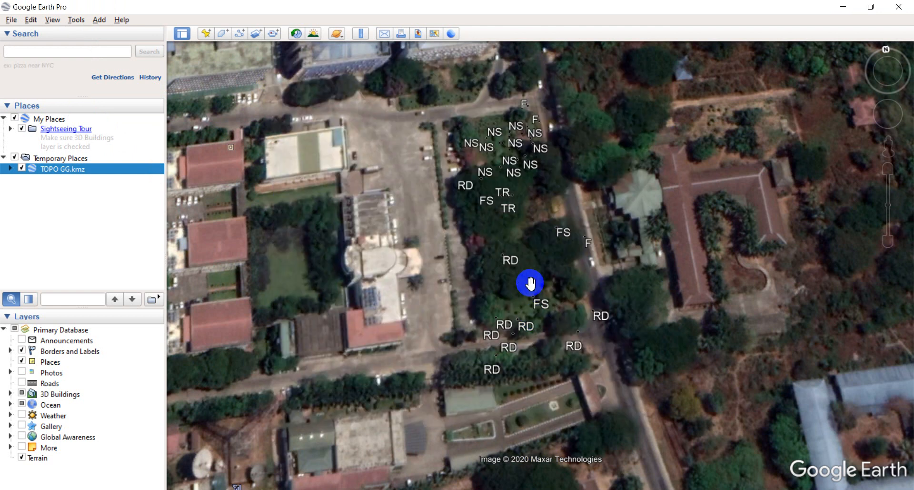
Step: Reposition the view over the survey points and enter the print map layout with Map Options shown
left_click_drag(529, 283, 578, 394)
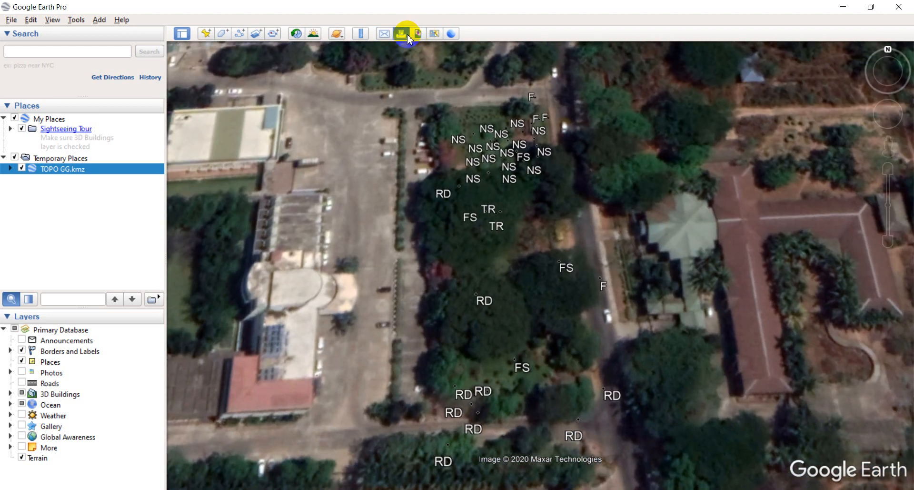
left_click(401, 33)
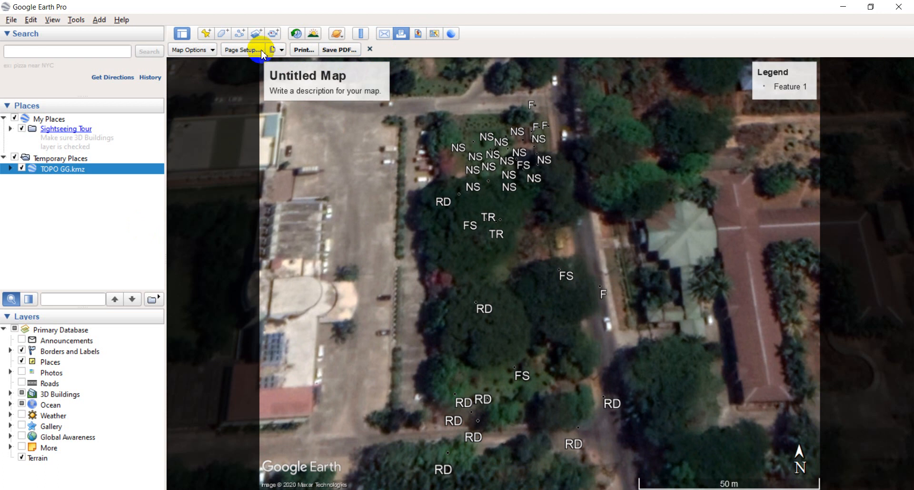
left_click(188, 49)
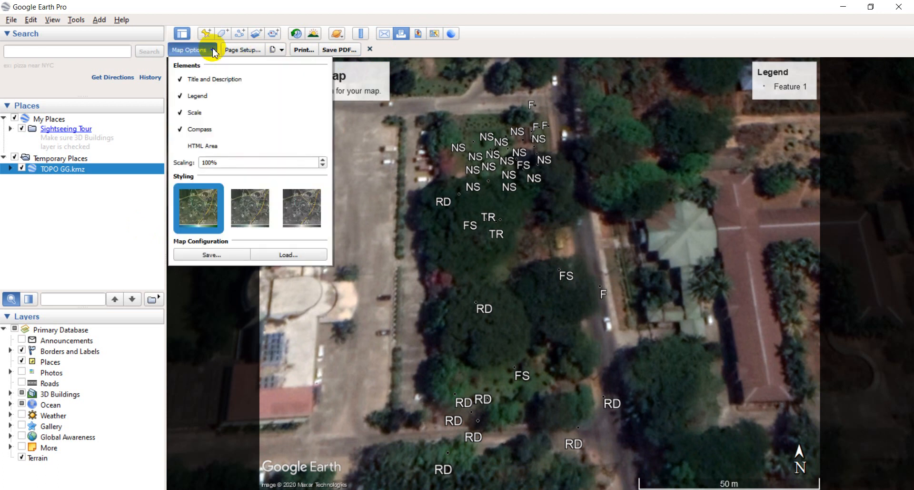
mouse_move(217, 53)
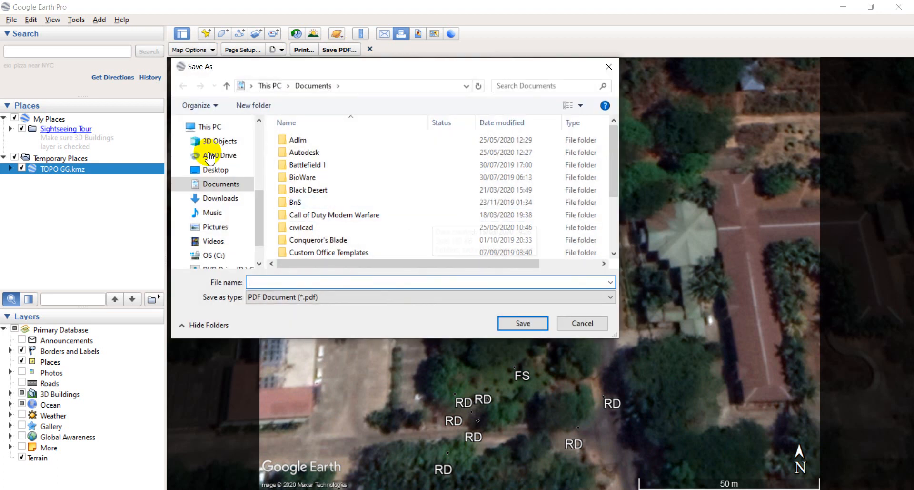
Step: Save the map PDF to the Desktop as 'TOPO MAP GG' and leave the print layout
left_click(216, 169)
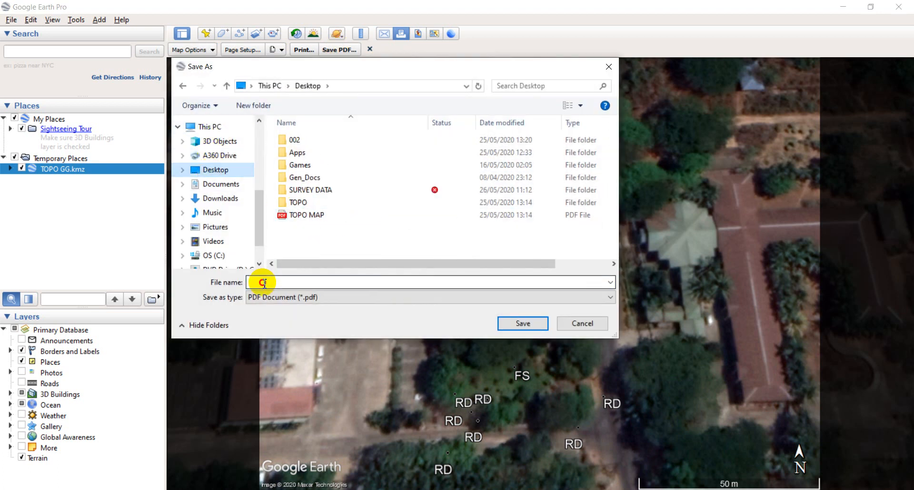
left_click(305, 214)
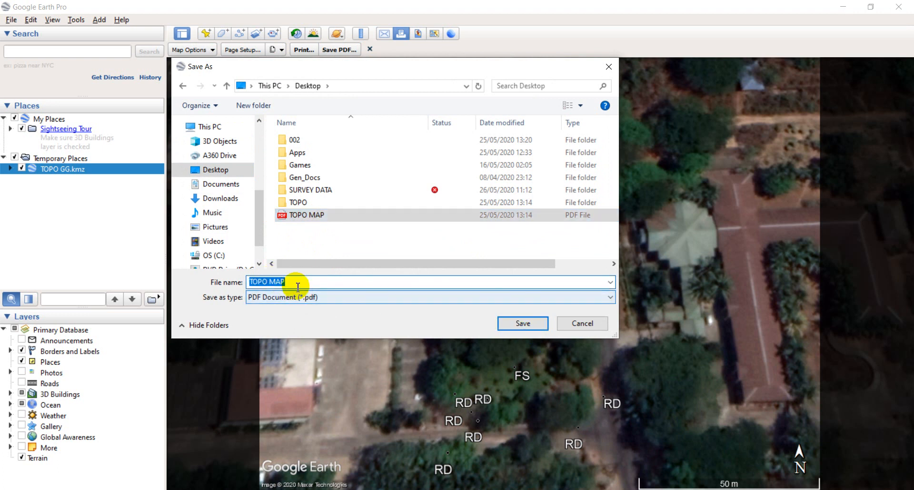
left_click(298, 282)
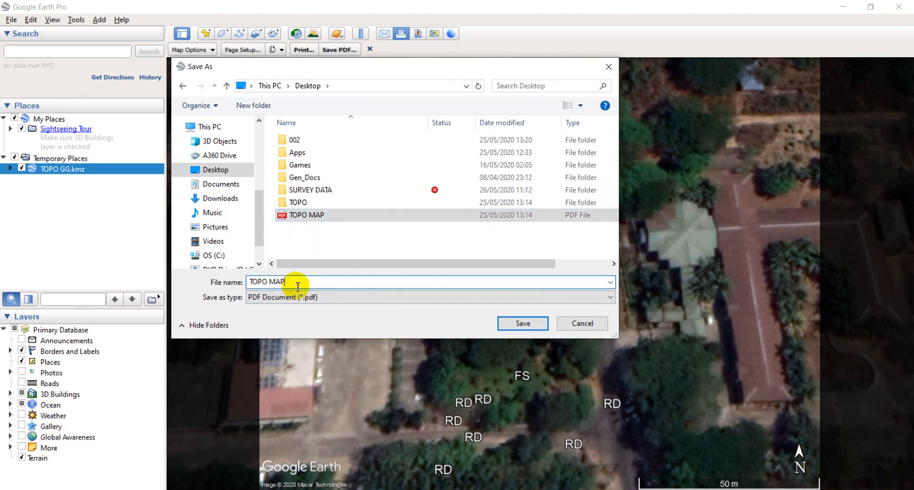
type("GG")
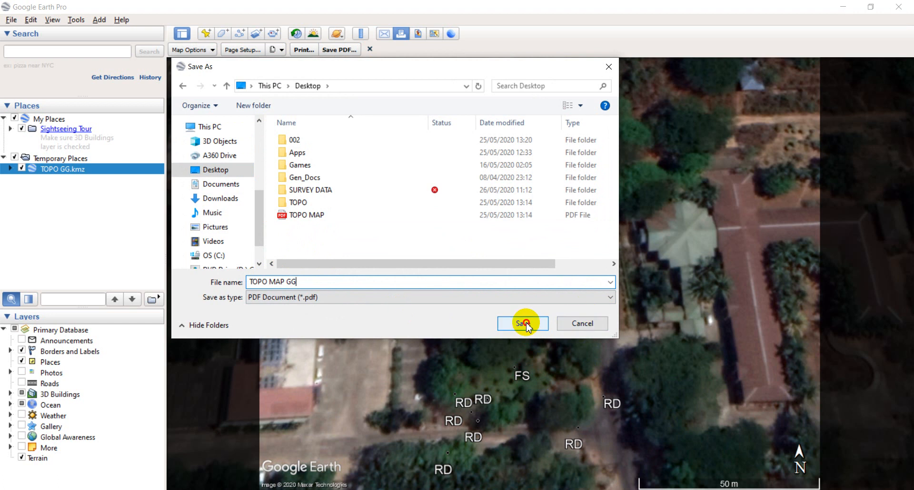
left_click(523, 322)
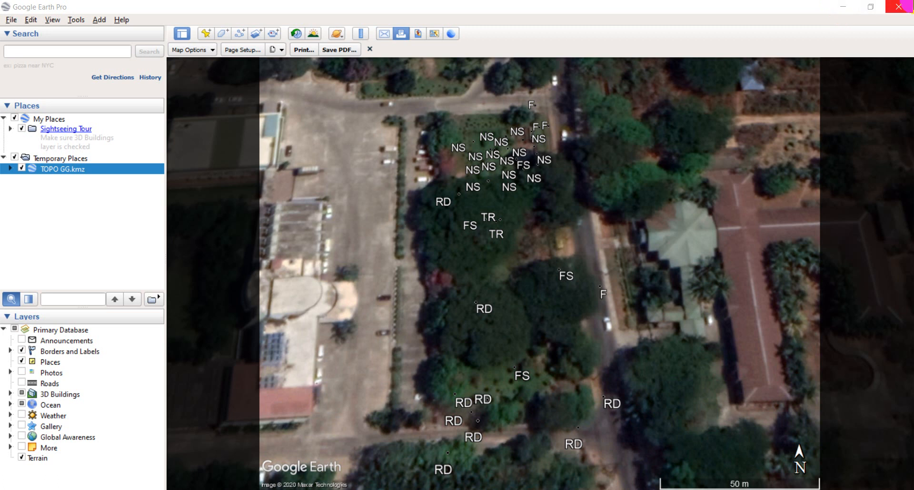
left_click(369, 48)
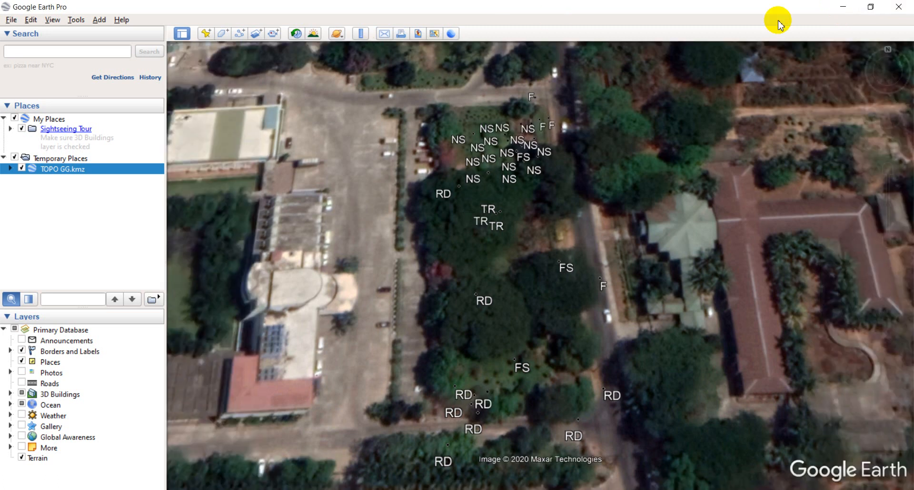